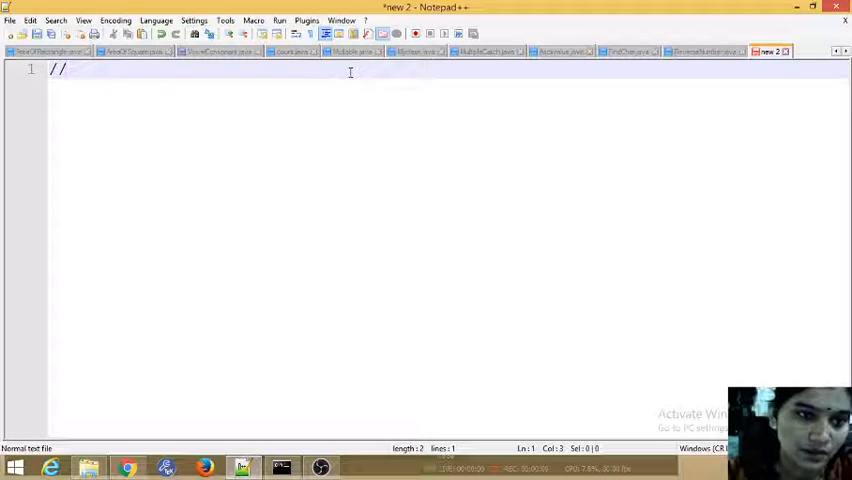
Step: Write a comment about creating a new file and an empty CreateFile class with braces
text(create a)
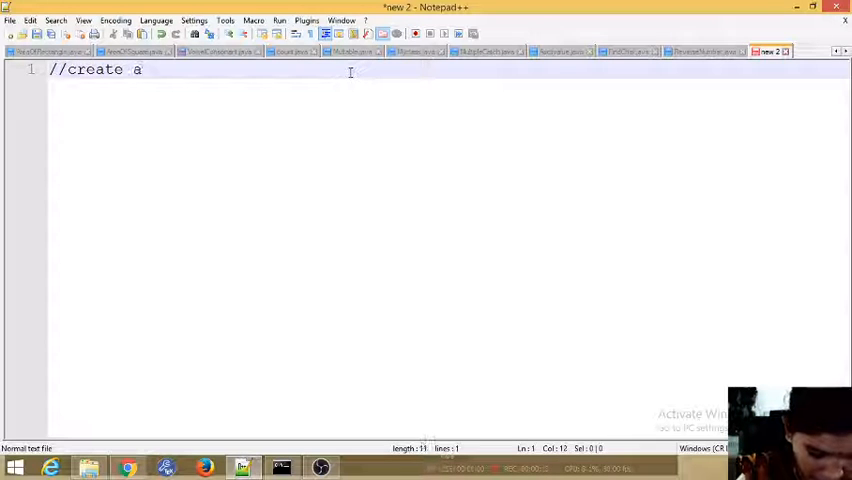
text(new file using java progra)
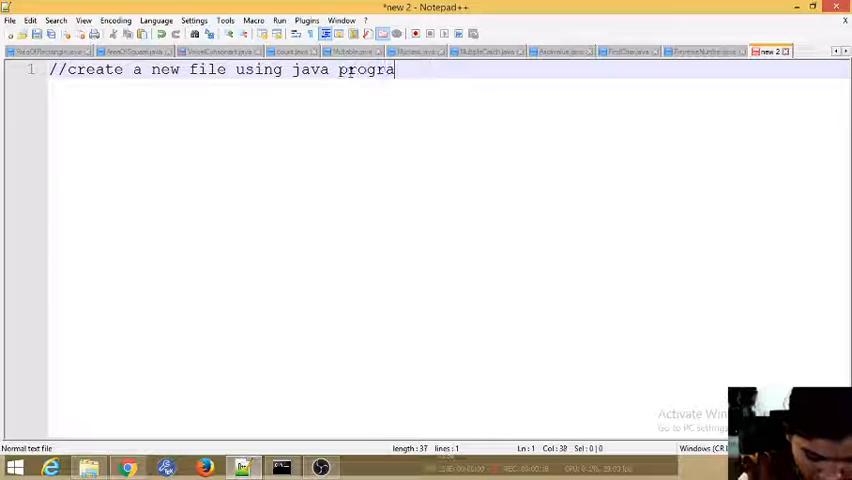
text(m)
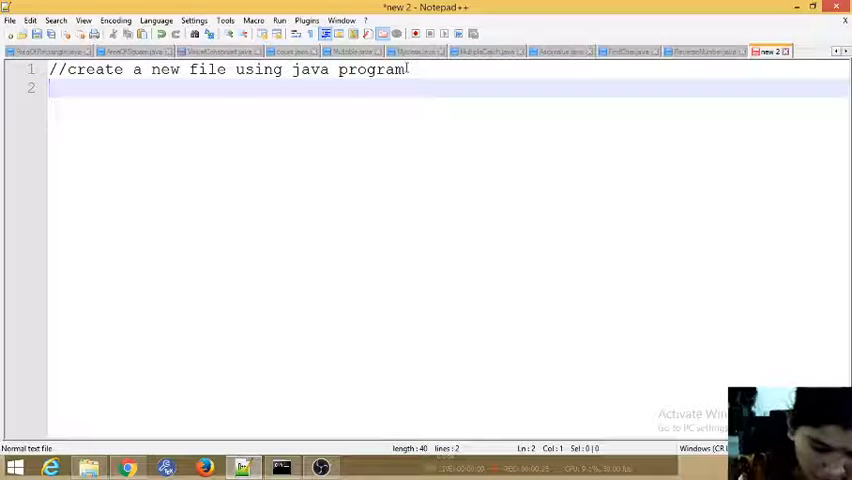
text(C)
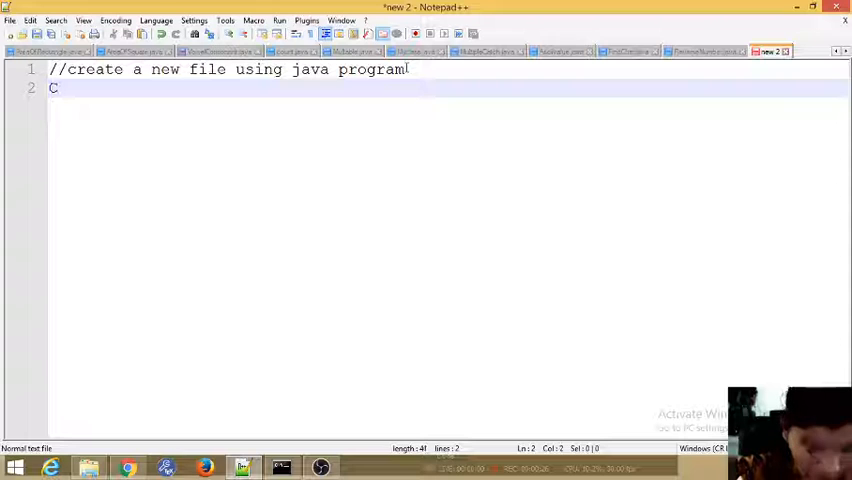
text(lass)
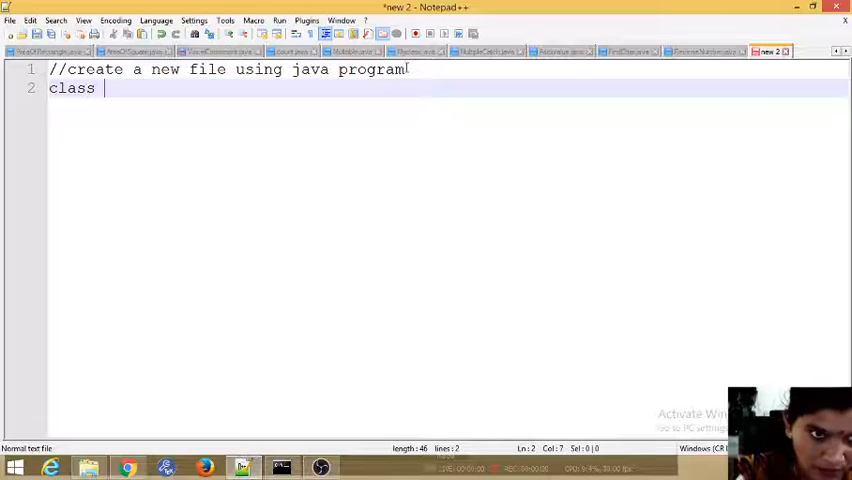
text(create)
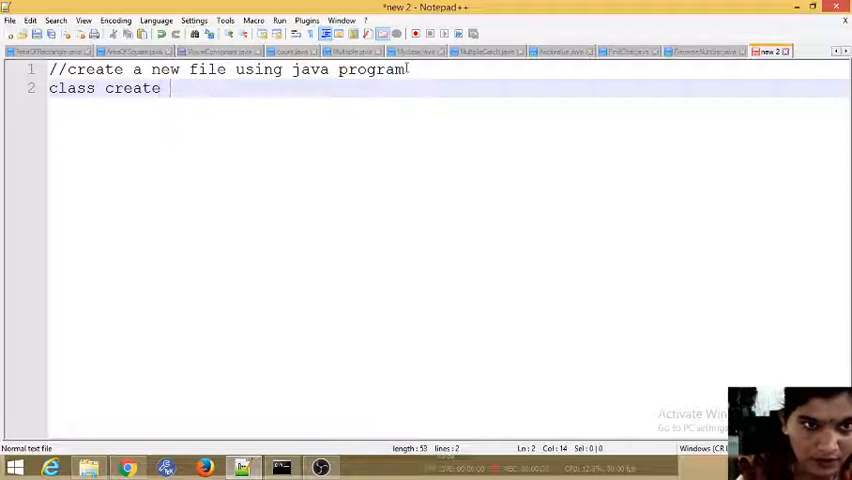
text(File)
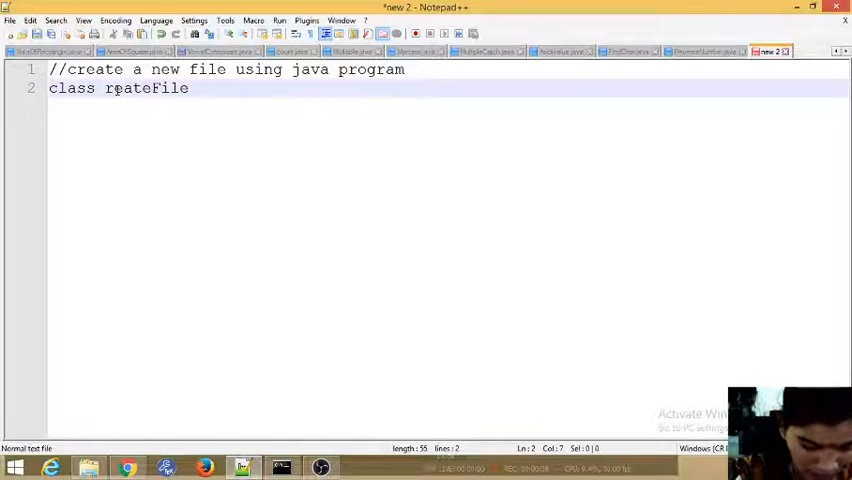
text(CreateFile)
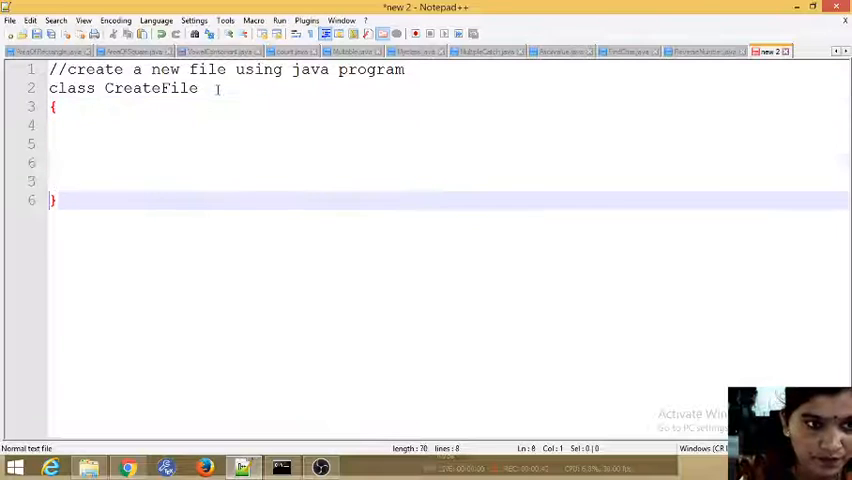
Step: Save the document as CreateFile.java via Save As
double_click(150, 88)
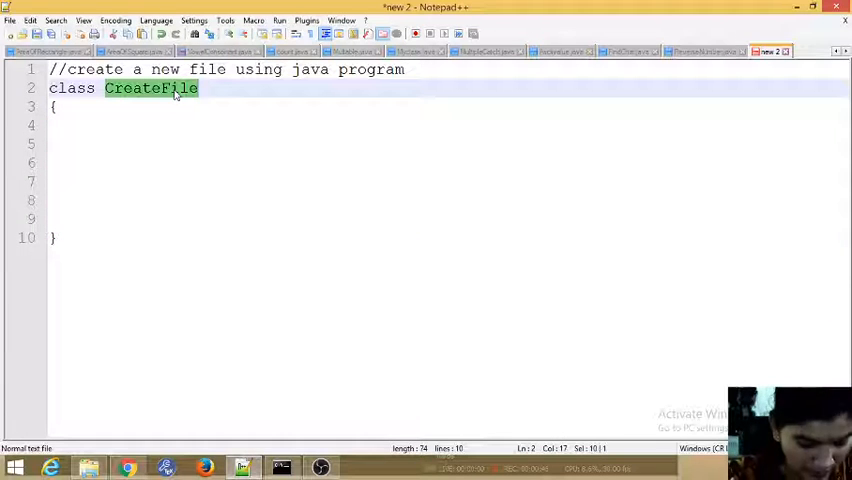
click(10, 20)
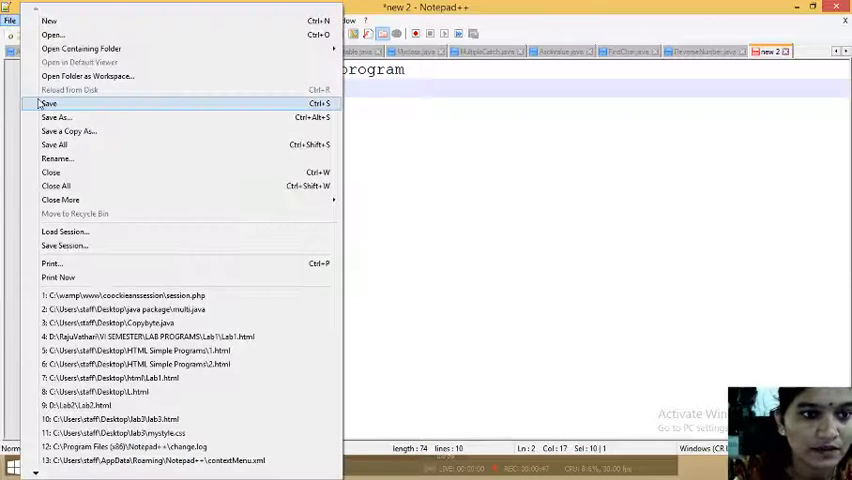
click(48, 104)
text(CreateFile.java)
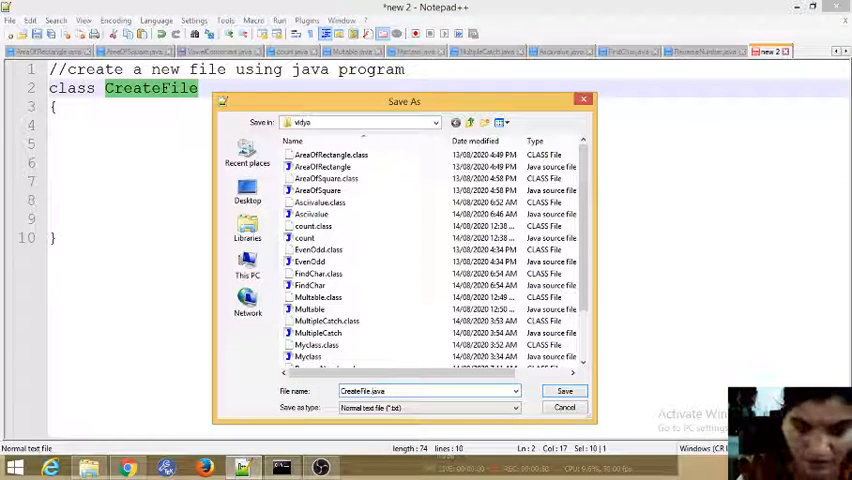
click(564, 392)
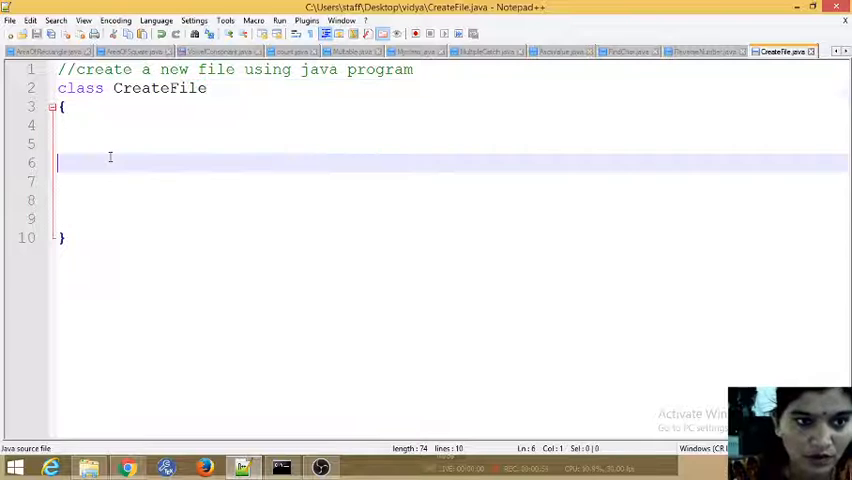
Step: Write the public static void main(String[] args) header with its braces inside the class
text(publuic sta)
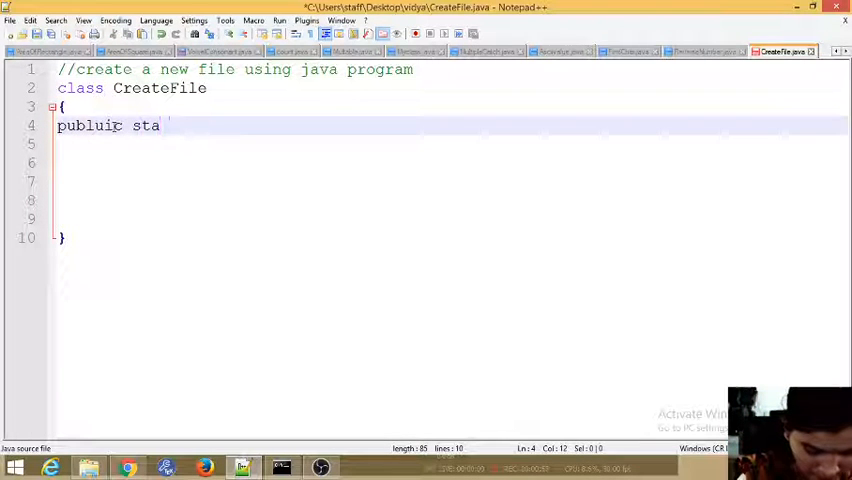
text(tic void)
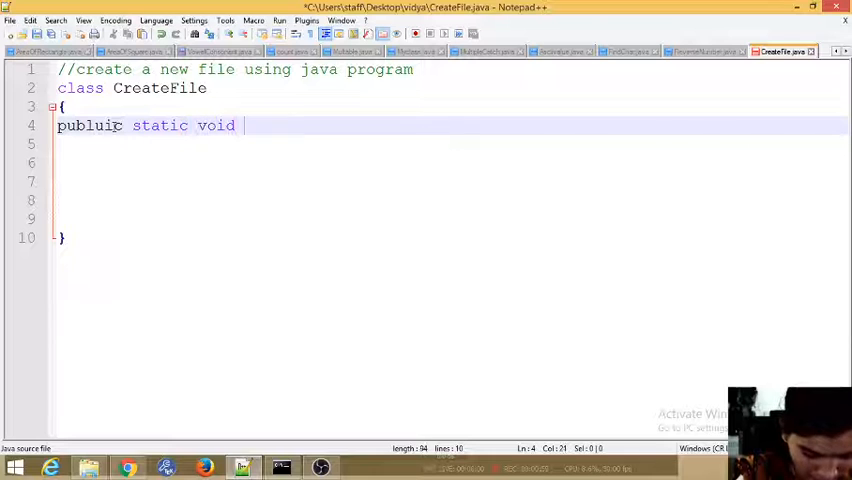
text(main())
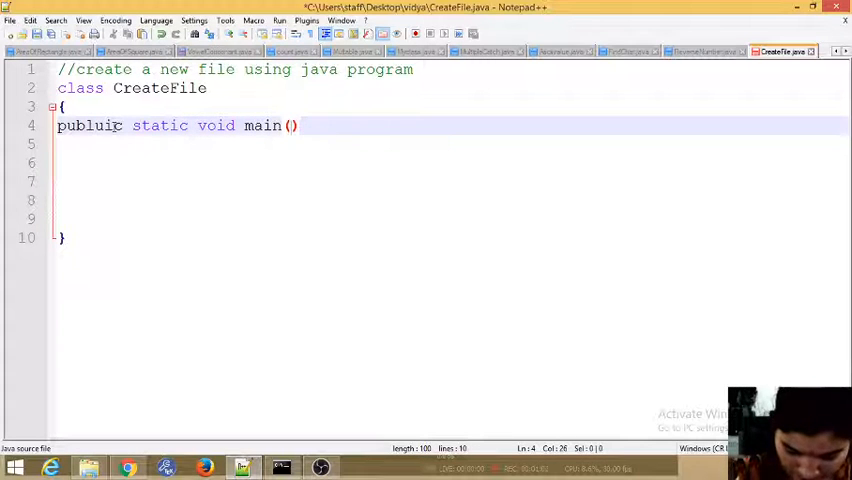
text(String)
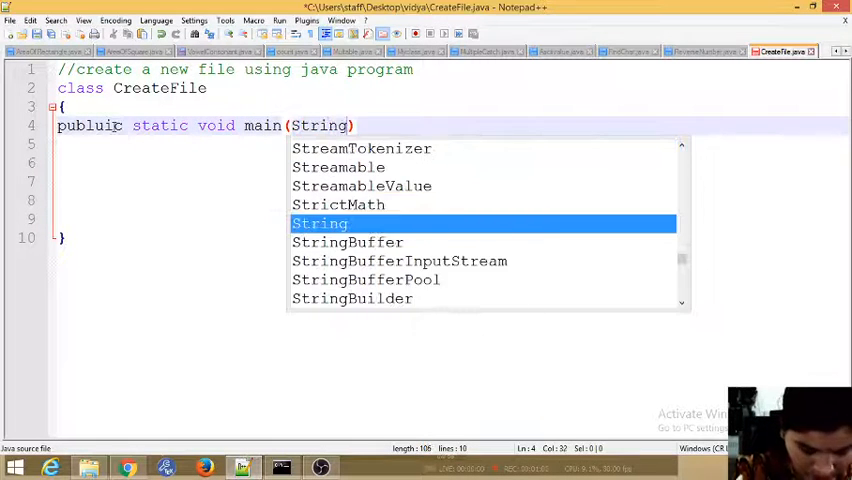
text([])
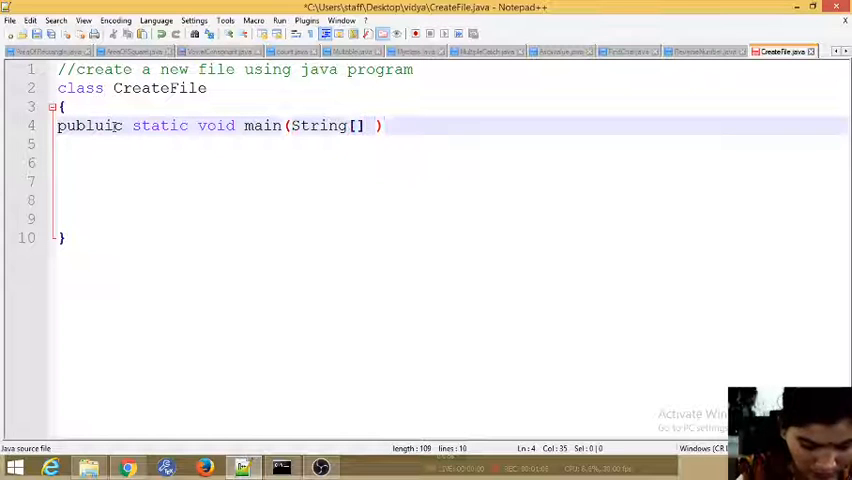
text(args)
click(444, 144)
text({)
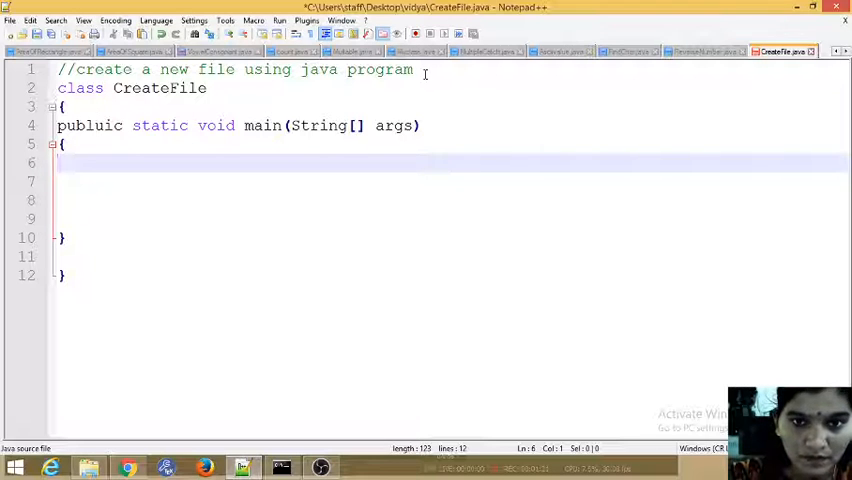
Step: Add the line import java.io.File; above the CreateFile class
text(im)
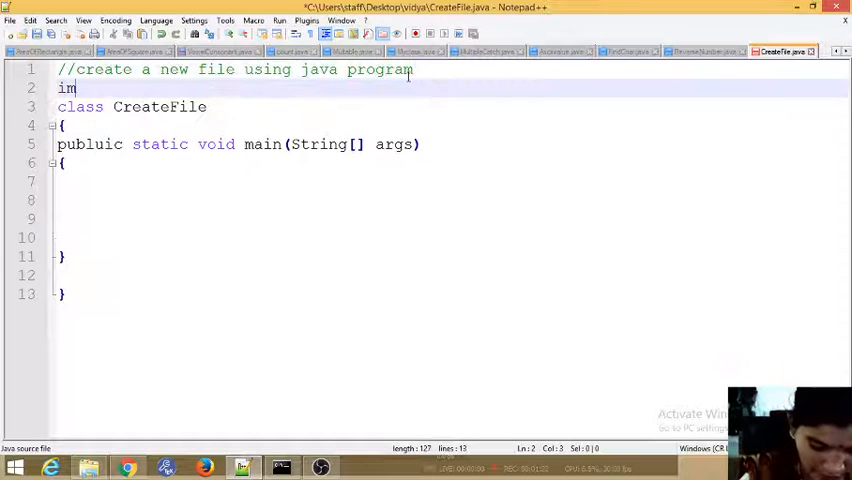
text(port)
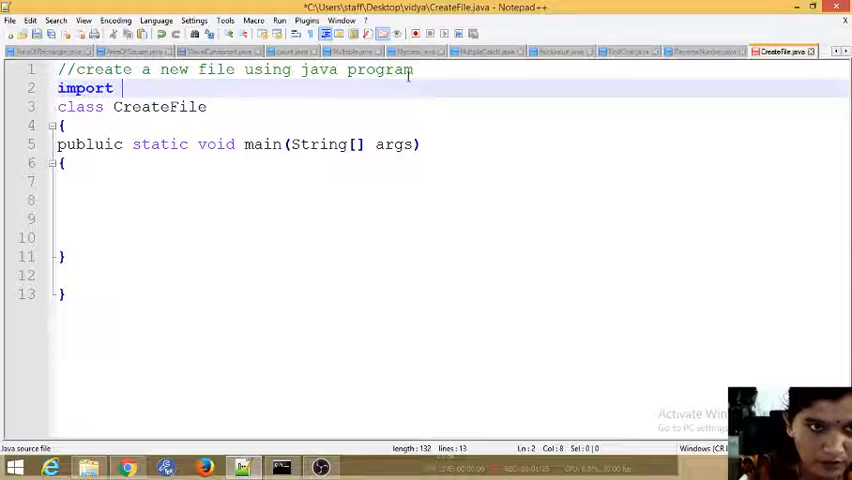
text(jav)
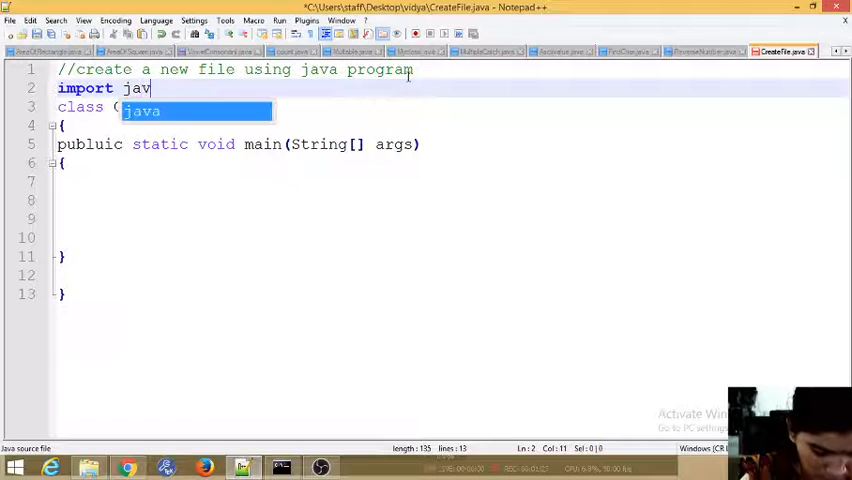
text(.io)
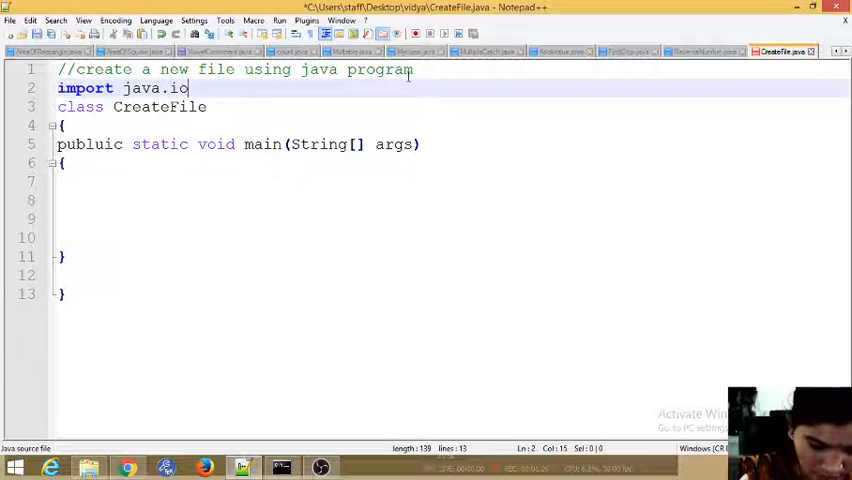
text(.File;)
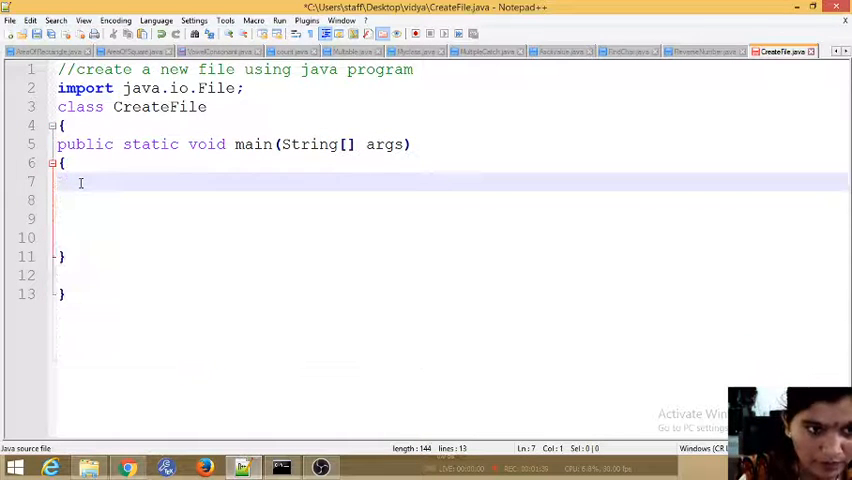
Step: Write the comment //create a file object for the current location inside main
text(//)
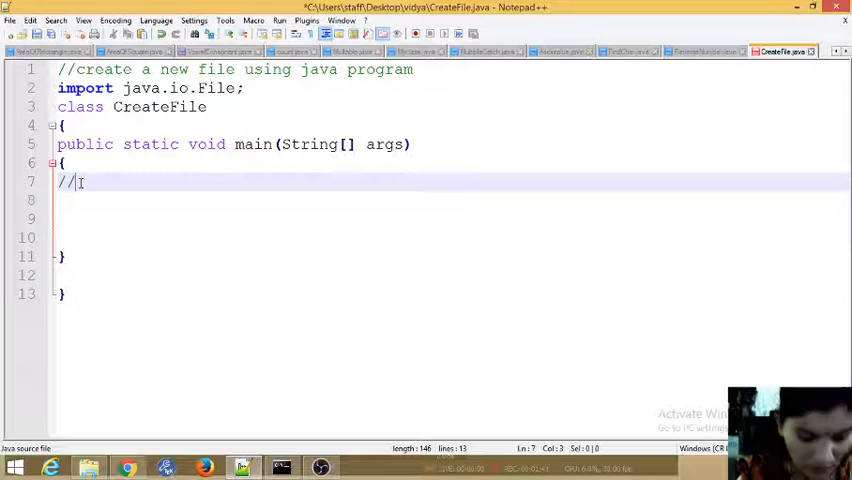
text(create)
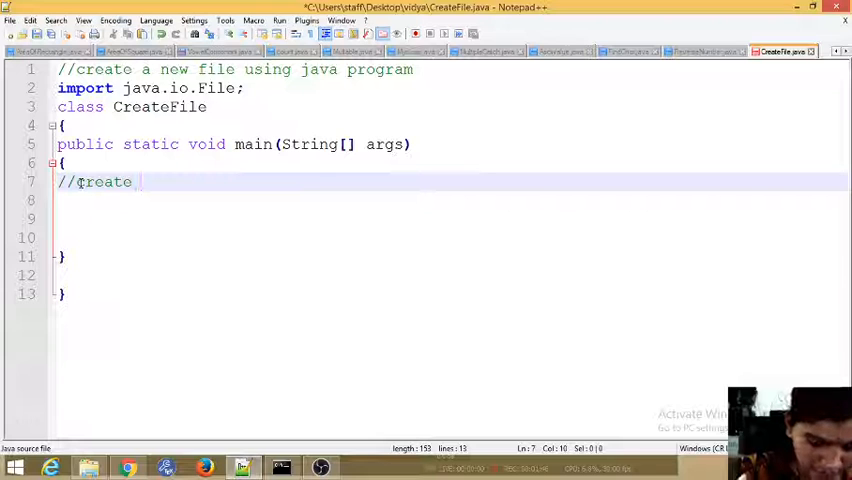
text(a fi)
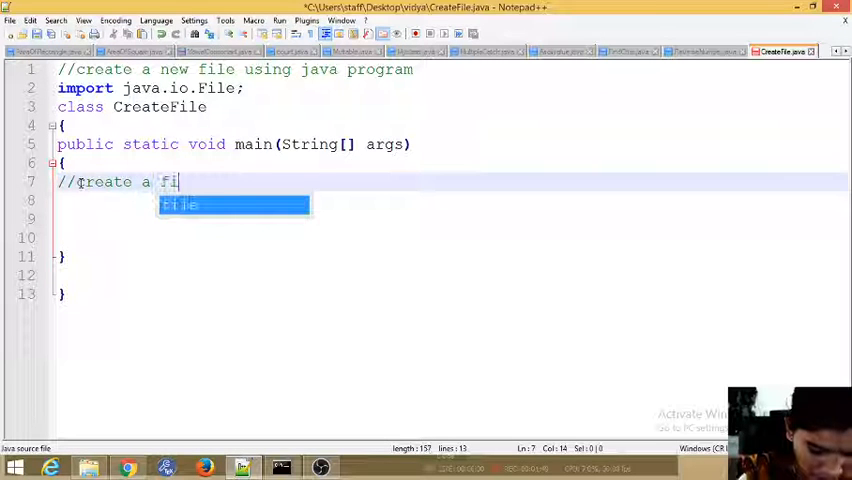
text(le obj)
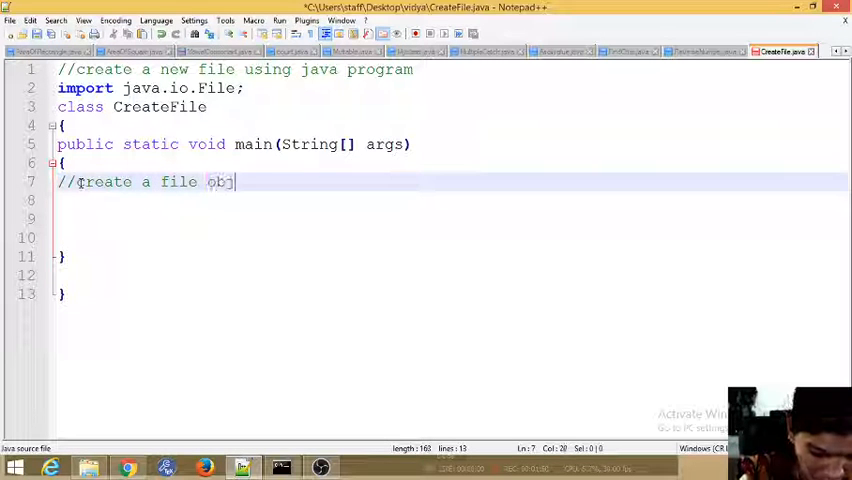
text(ect for the)
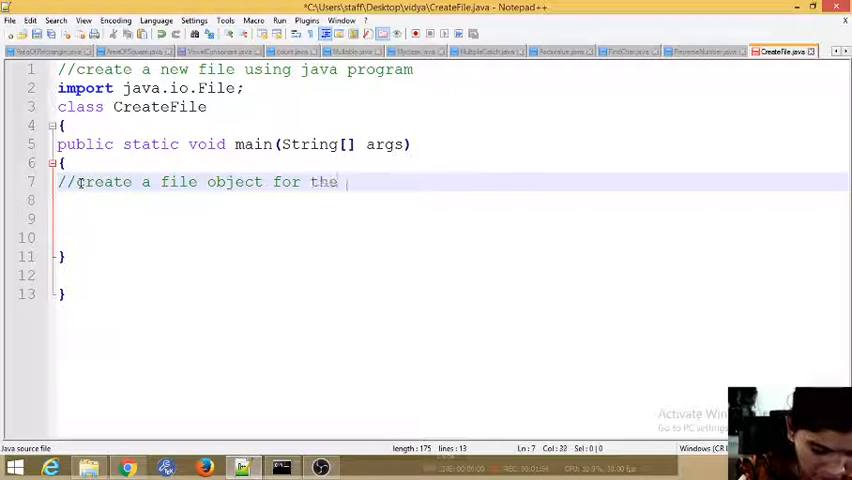
text(current)
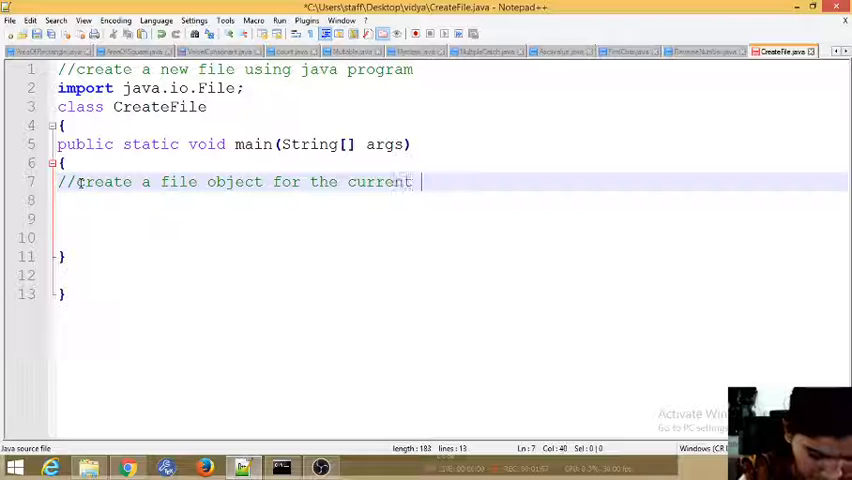
text(location)
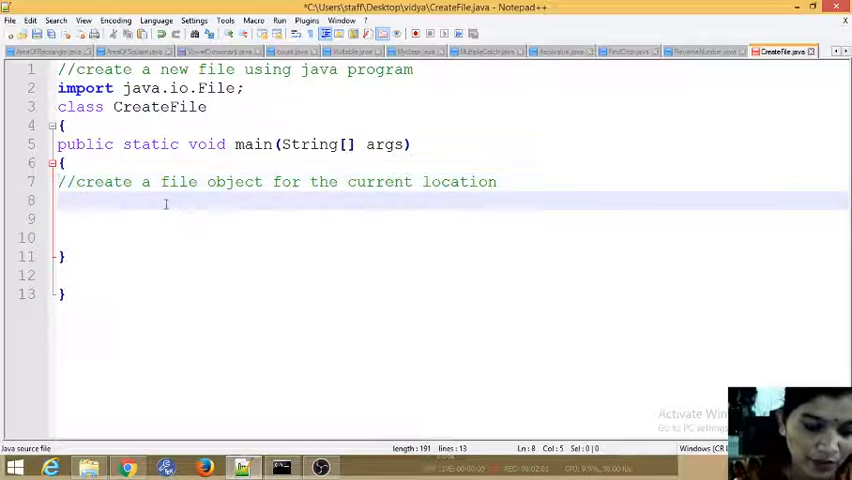
Step: Declare File file=new File("C:\Users\staff\Documents\vidya.txt"); below the comment
text(F)
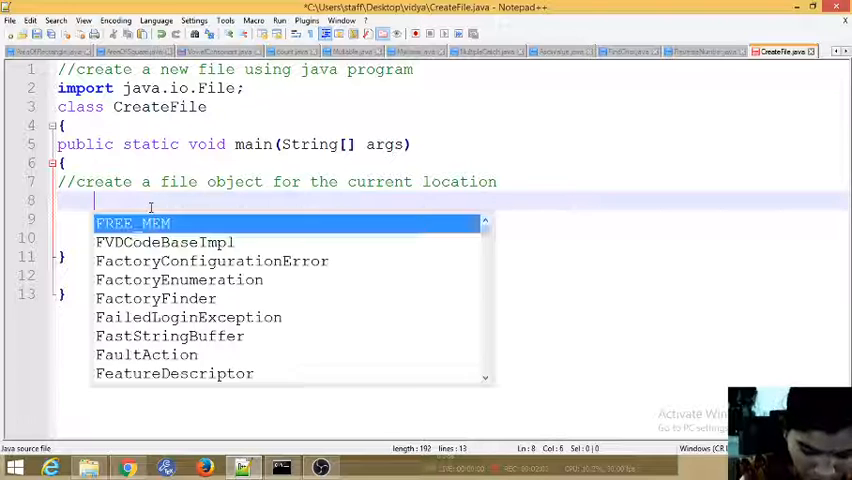
text(File file=)
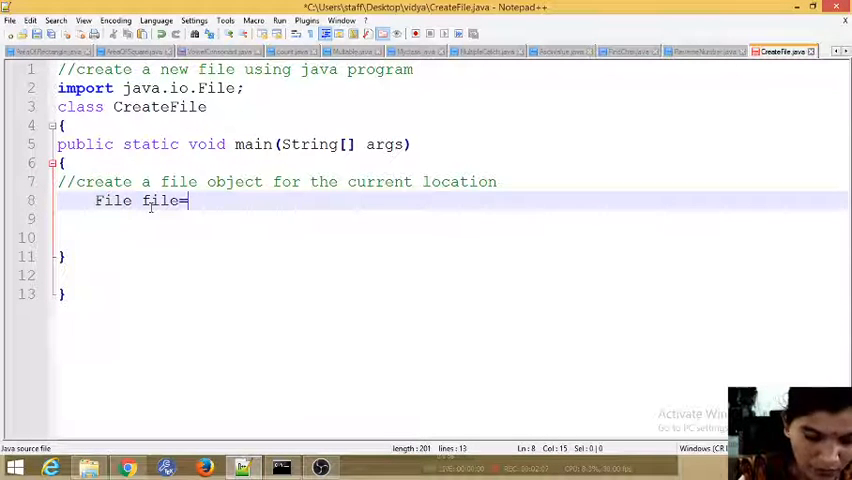
text(new)
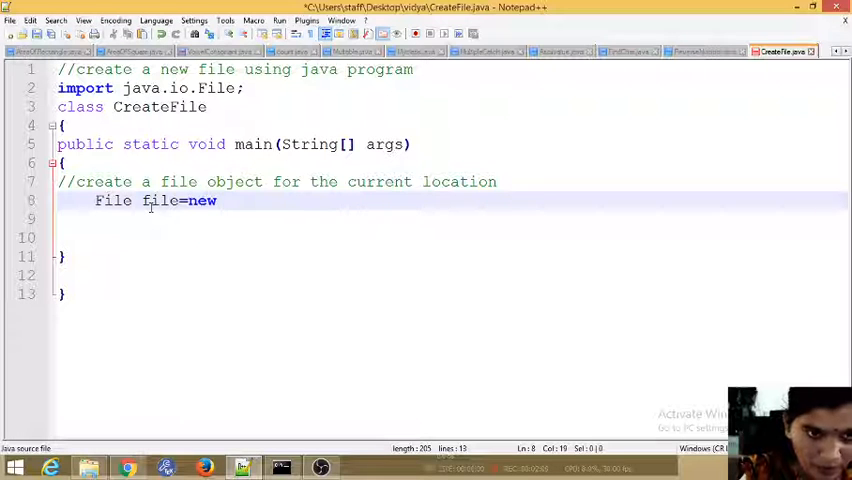
text(File())
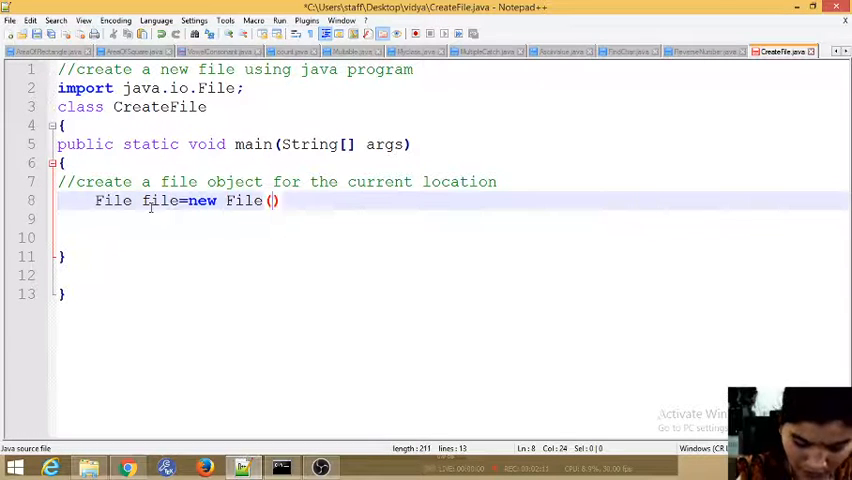
text("")
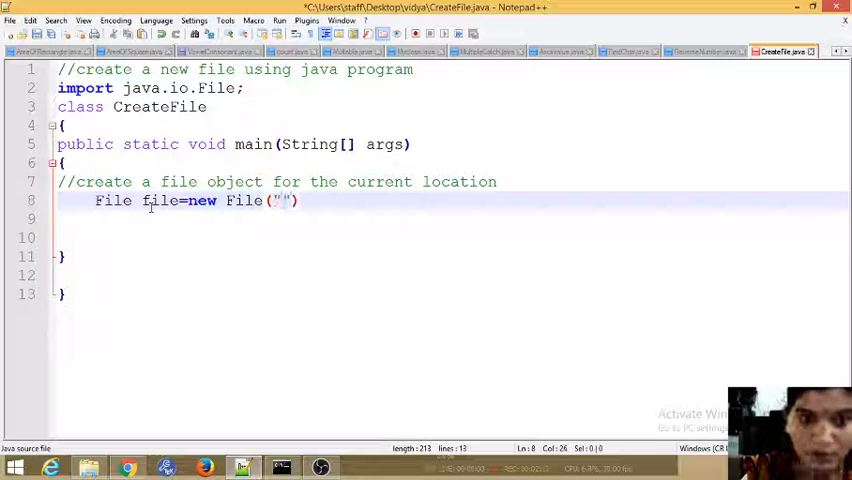
text(;)
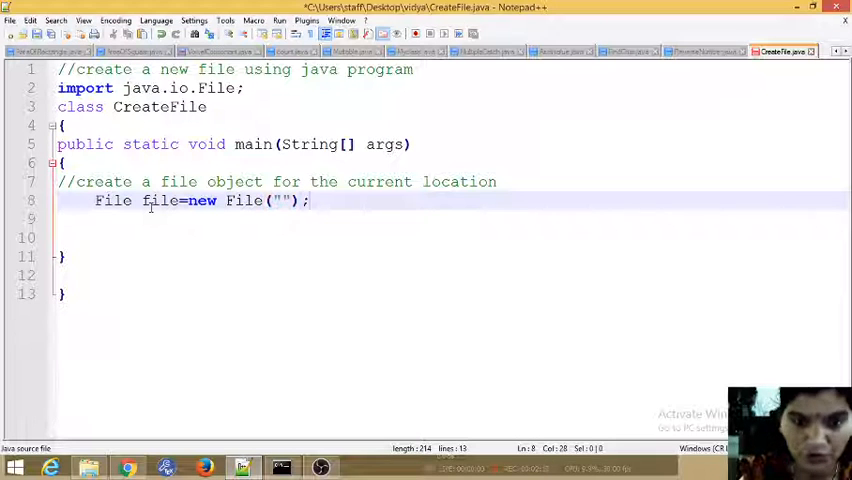
text(T)
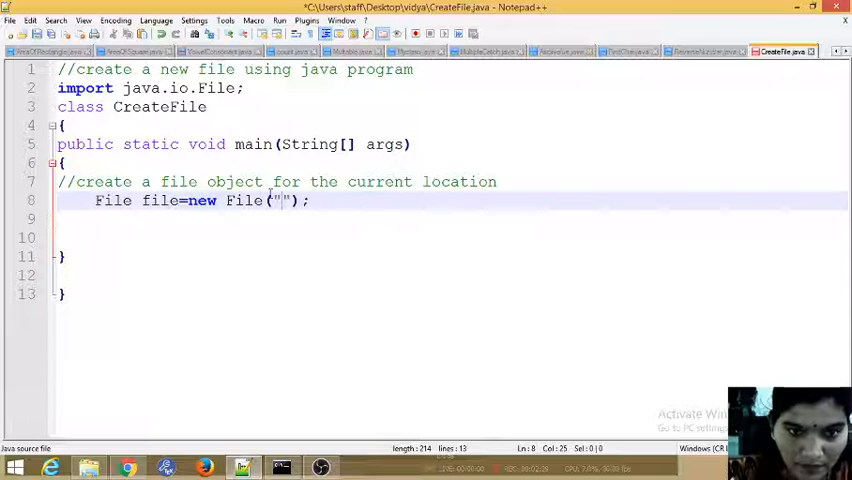
text(C:\Users\staff\Documents\)
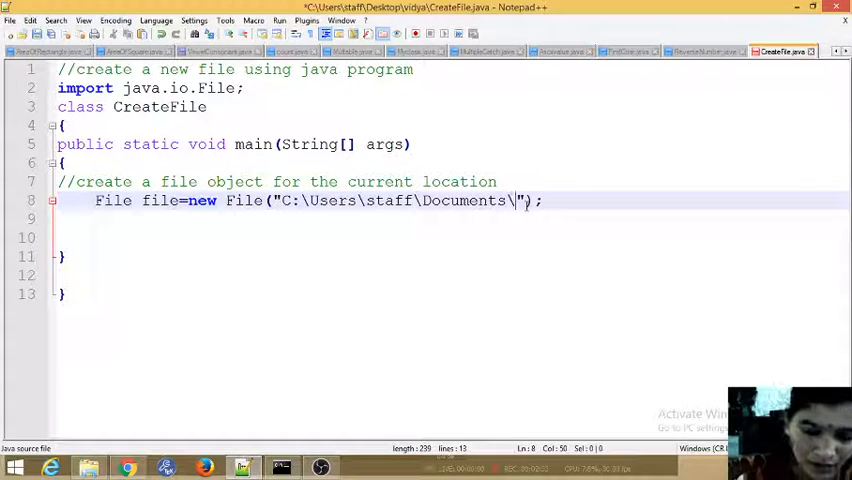
text(vidya..)
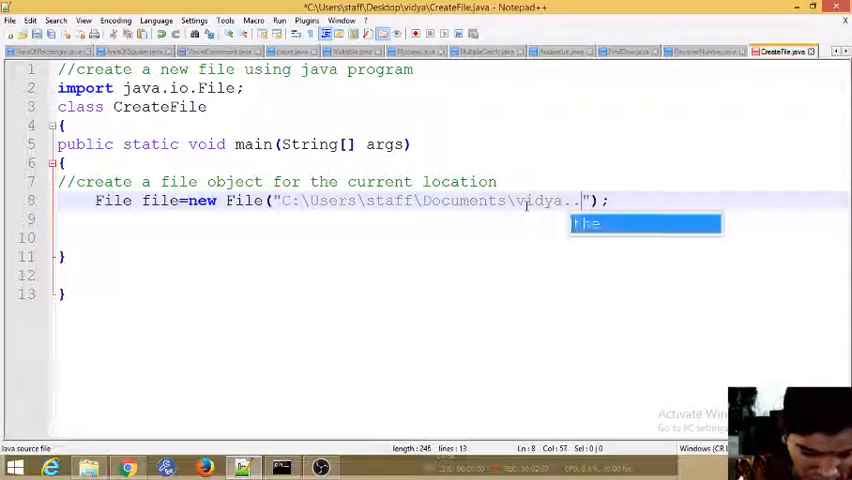
text(txt)
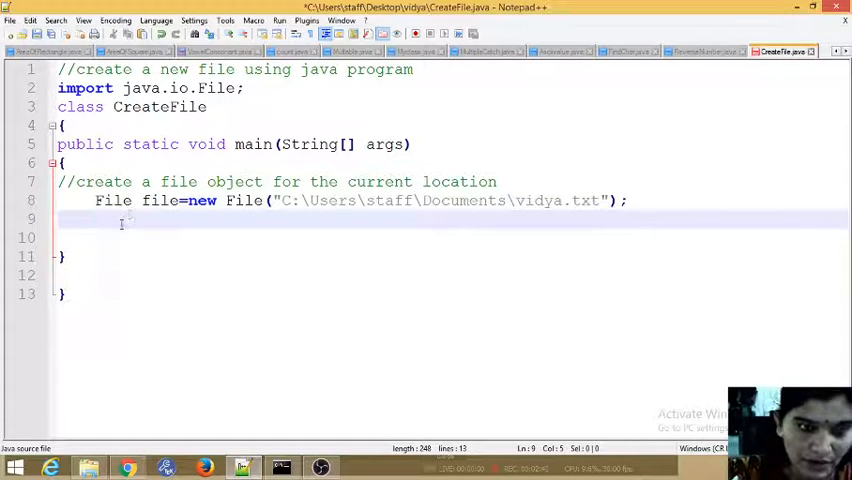
Step: Add a try block with braces containing the comment //create afile based on object
text(try)
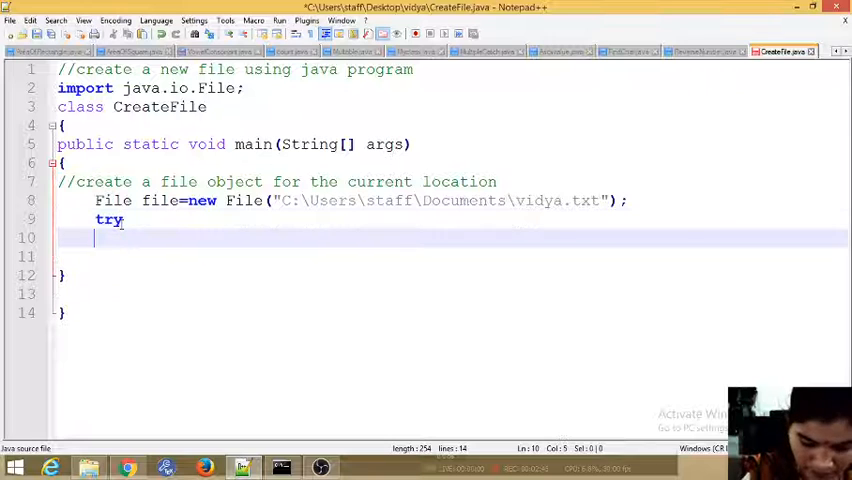
text({)
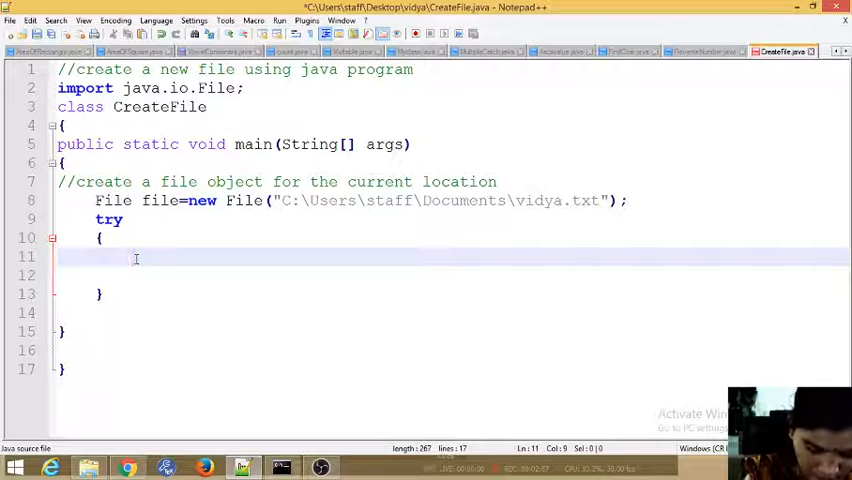
text(//create afile based on)
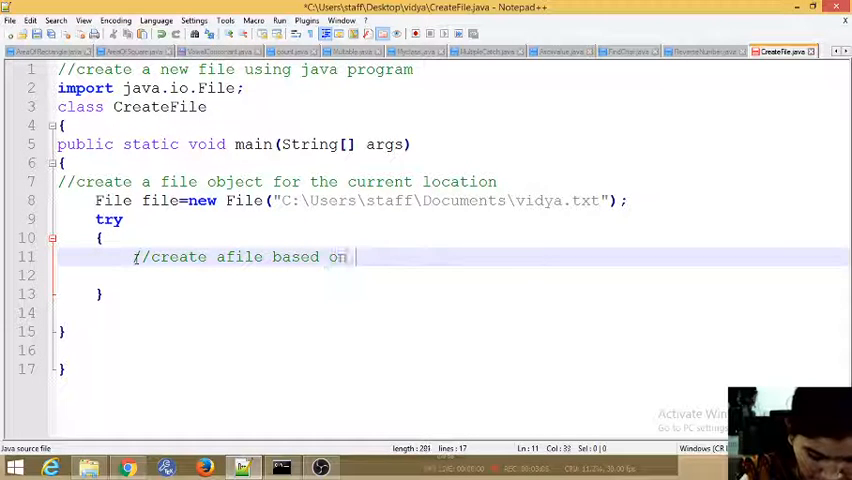
text(bject)
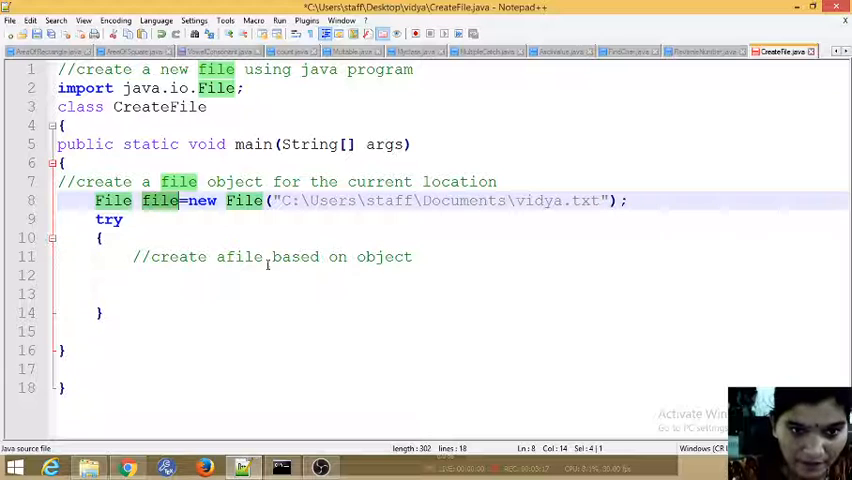
Step: Write boolean value=file.createNewFile(); inside the try block
text(file)
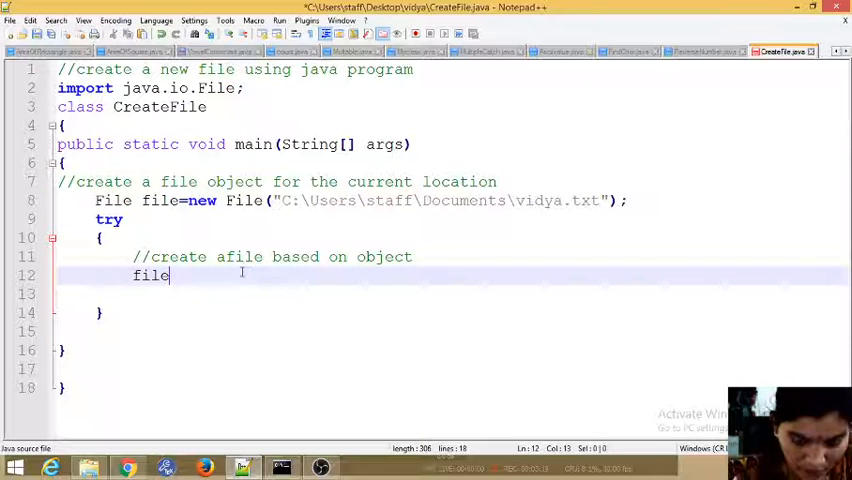
text(.)
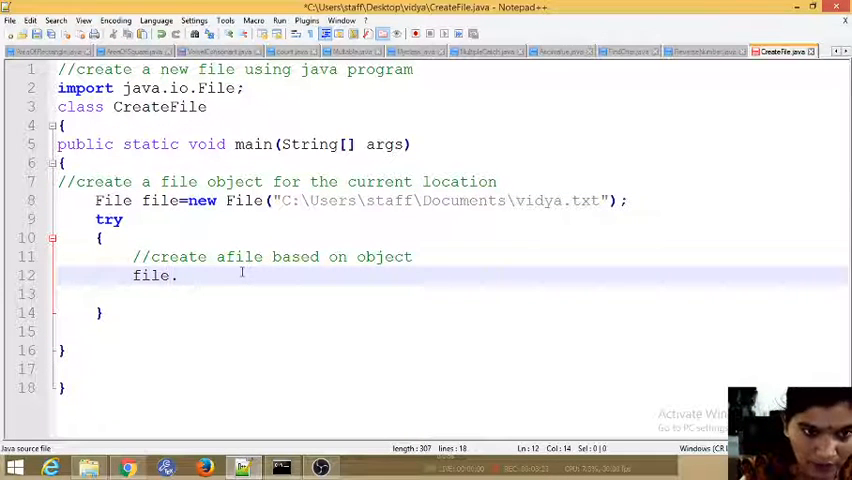
text(c)
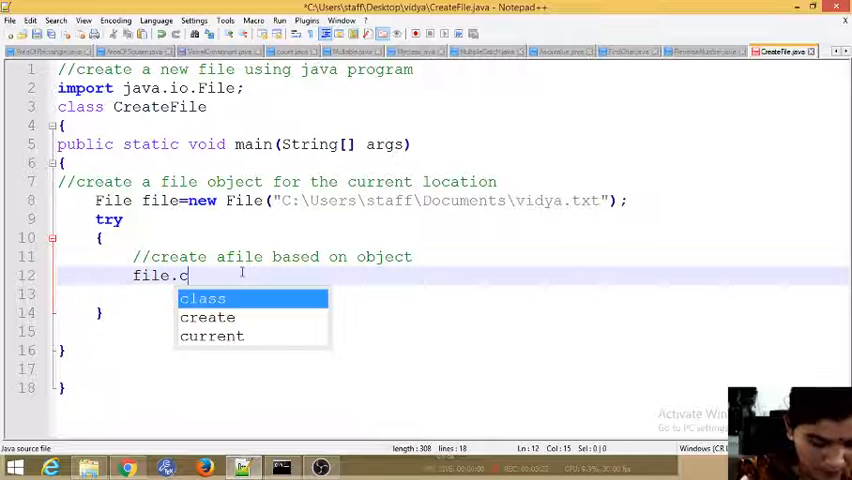
text(rea)
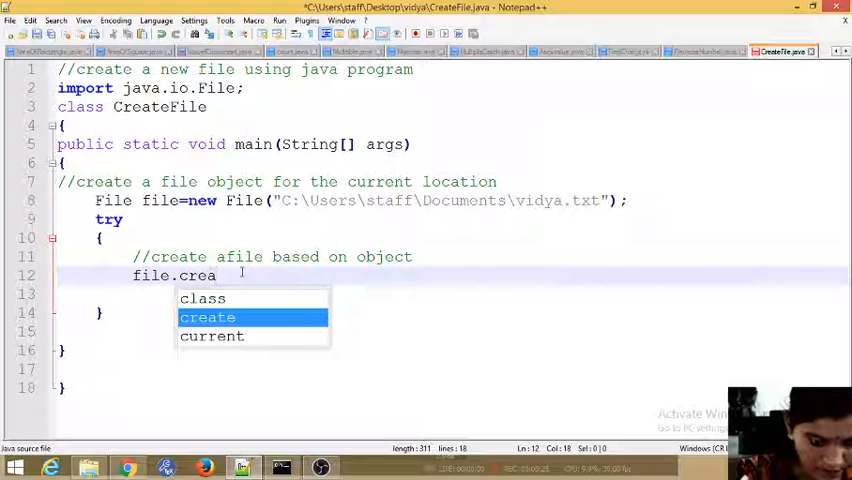
text(te)
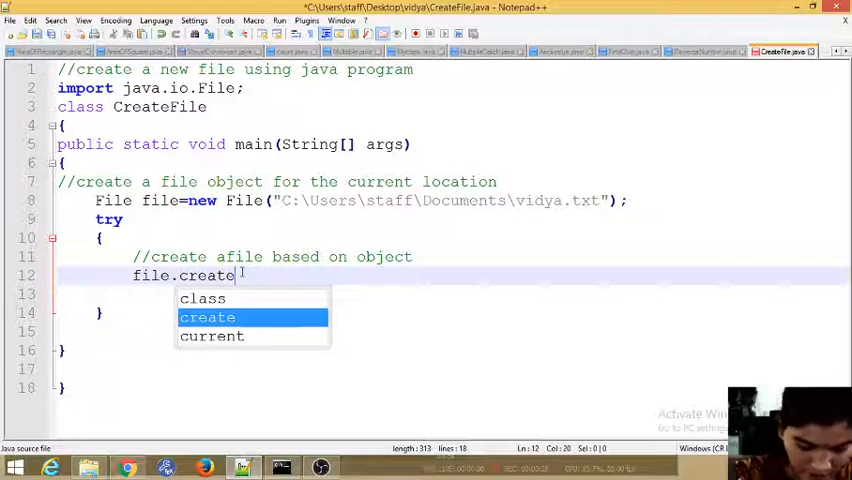
text(N)
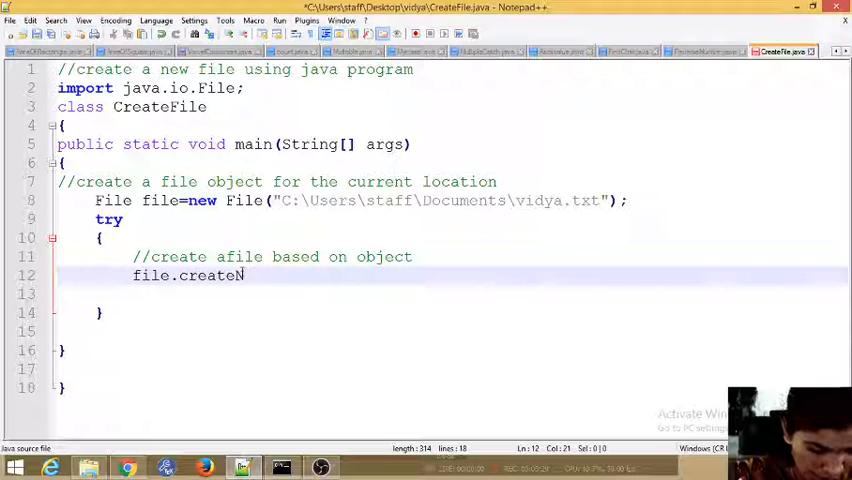
text(NewFile)
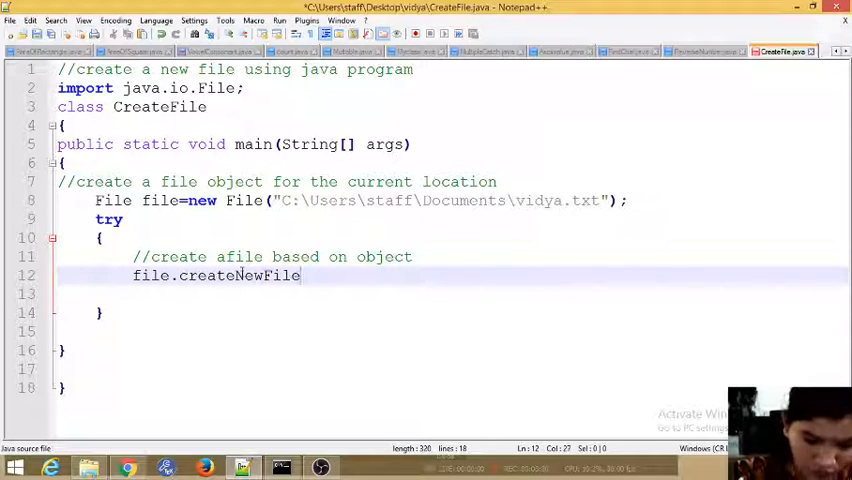
text(())
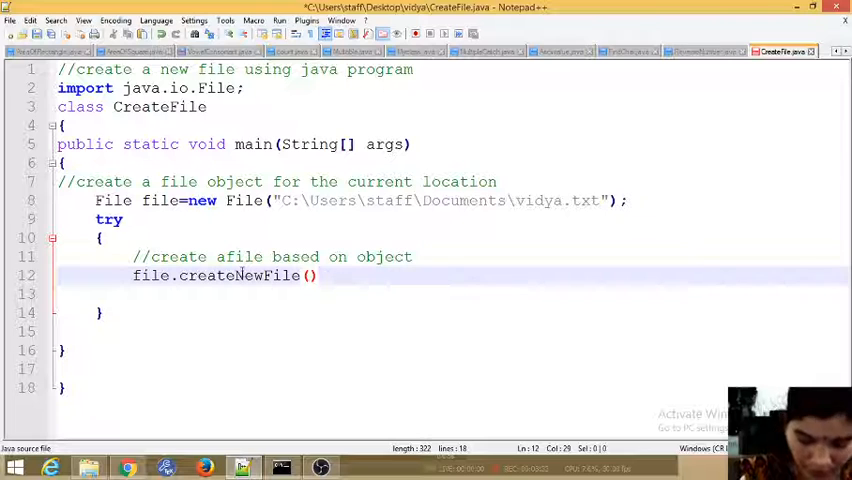
text(;)
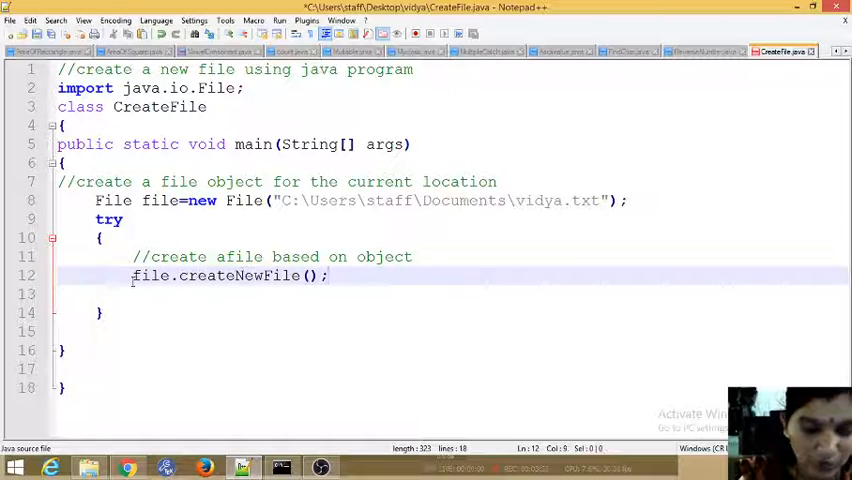
text(=)
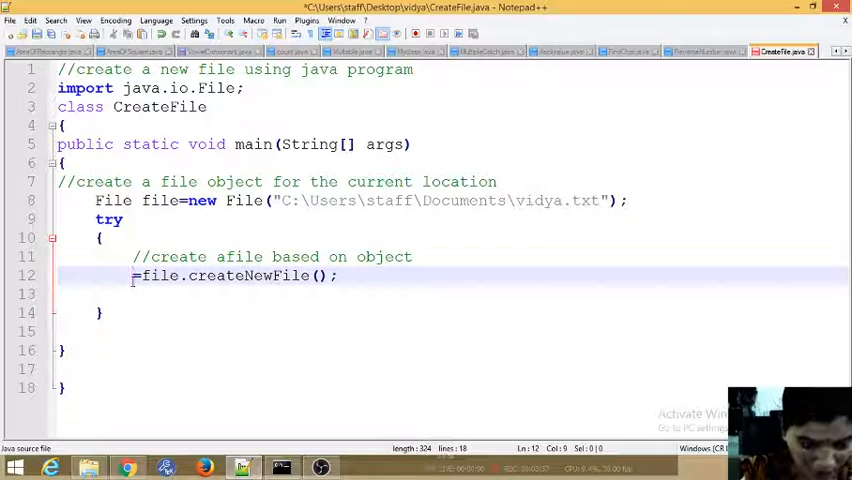
text(boolean)
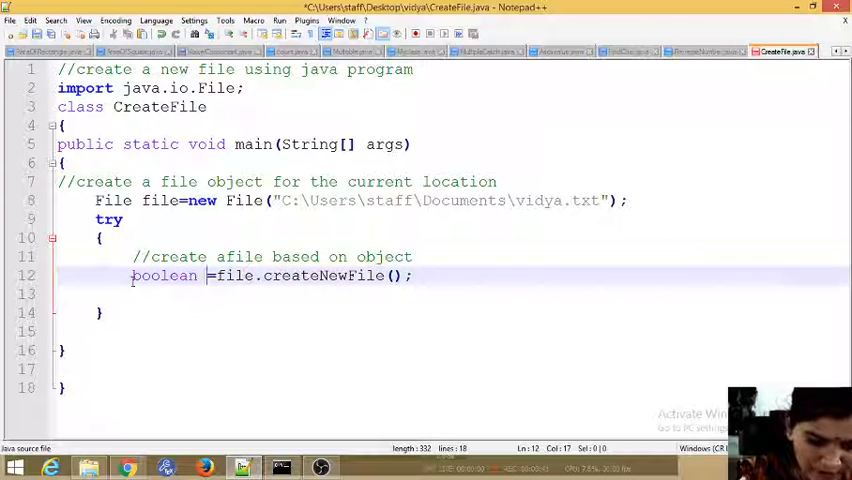
text(value)
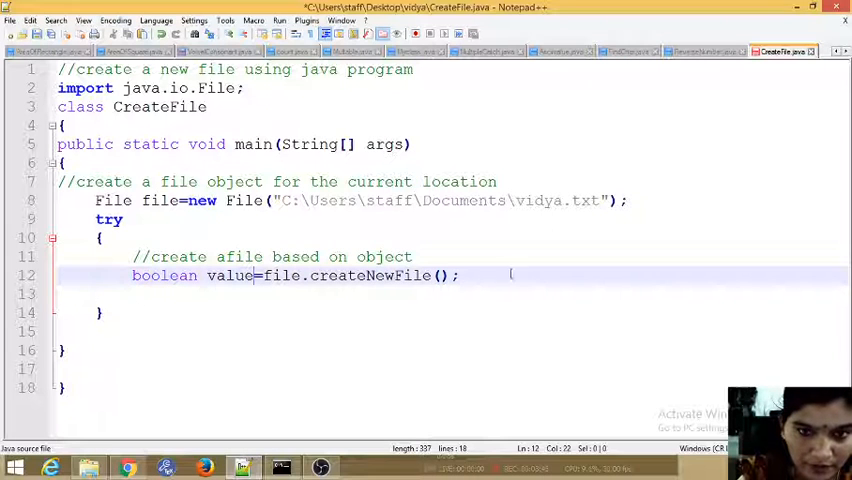
Step: Write the if(value==True) condition with its braces
text(if)
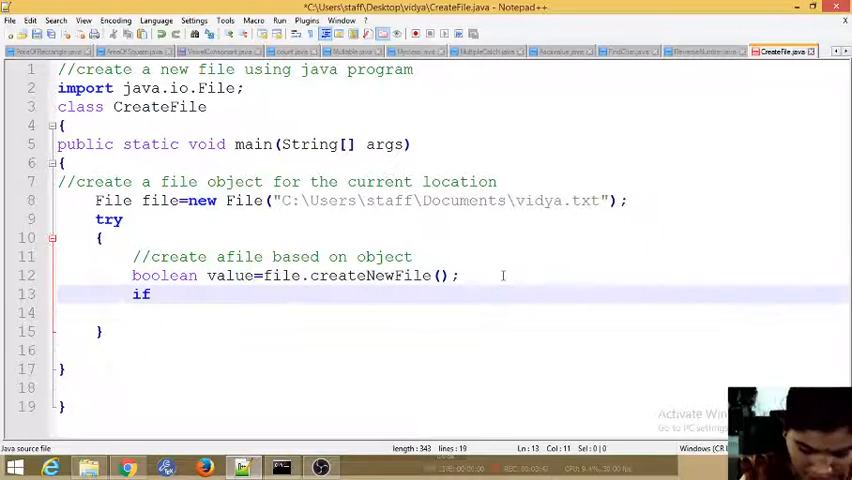
text(())
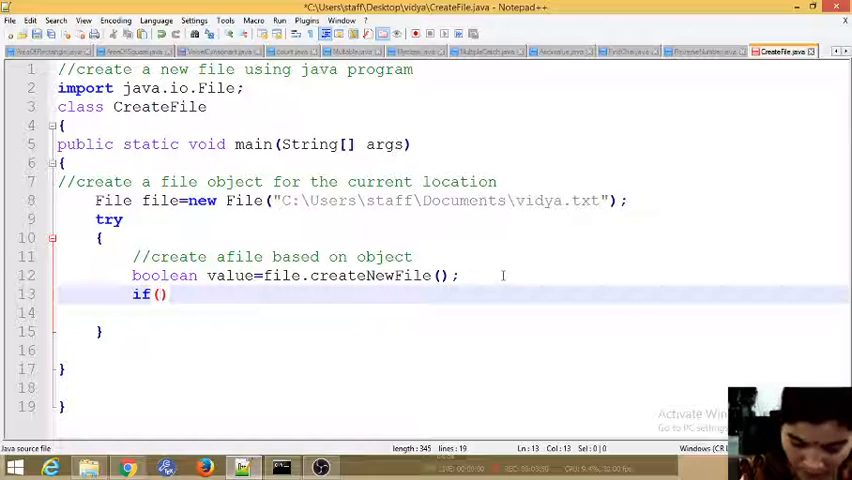
text(valu)
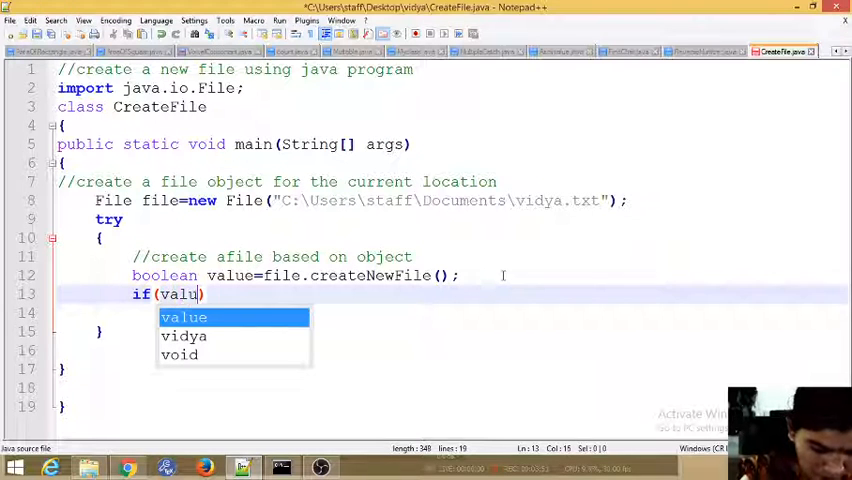
text(e)
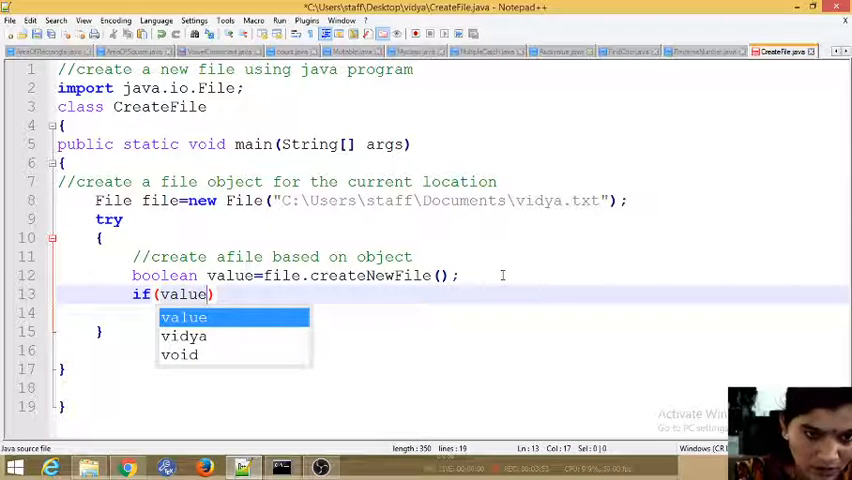
text(==)
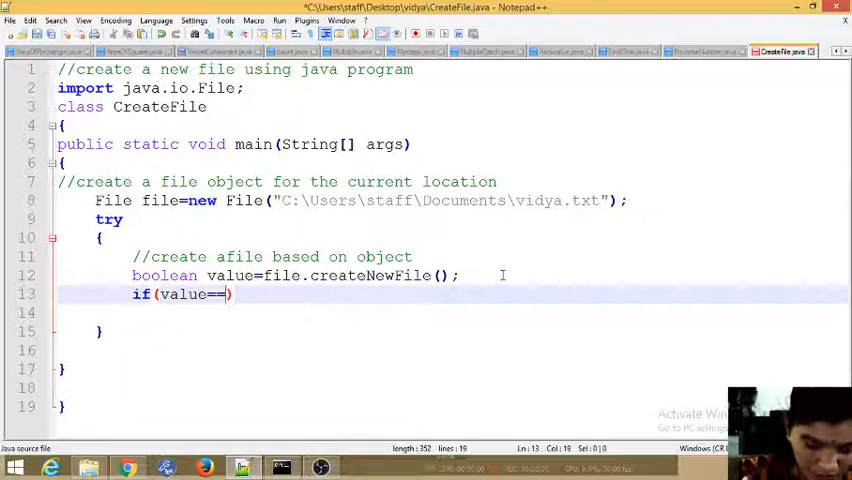
text(True)
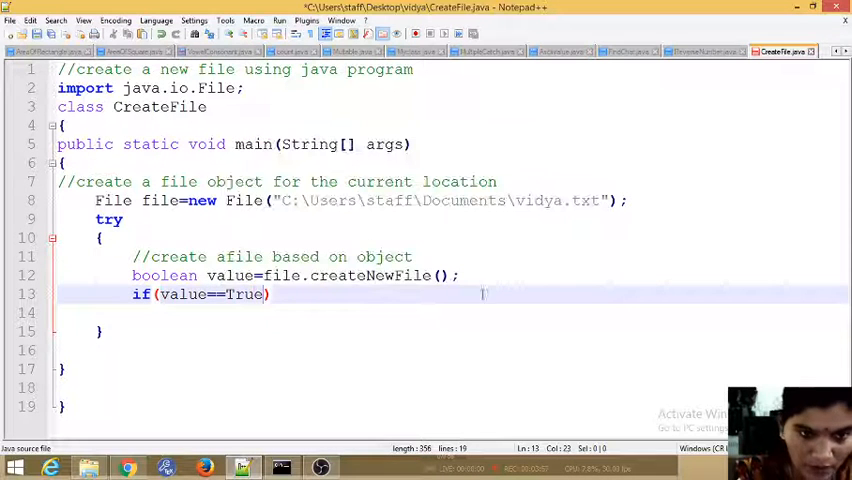
text({})
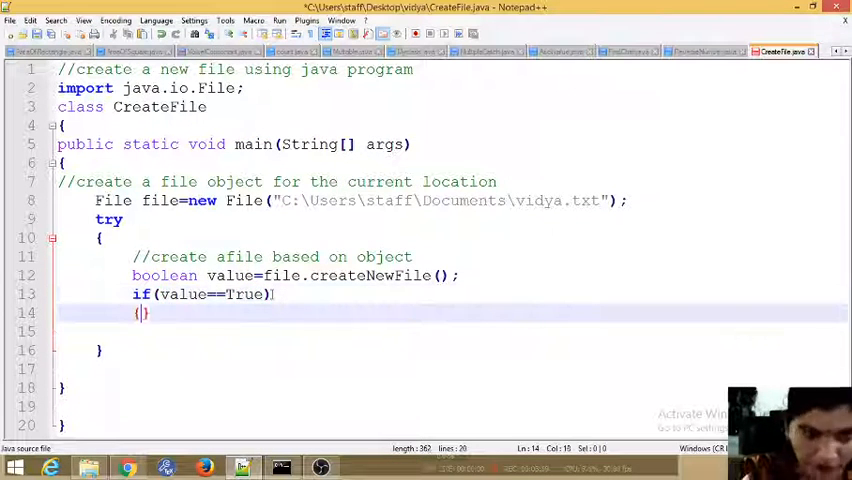
Step: Print "file is created" with System.out.println inside the if block
text(S)
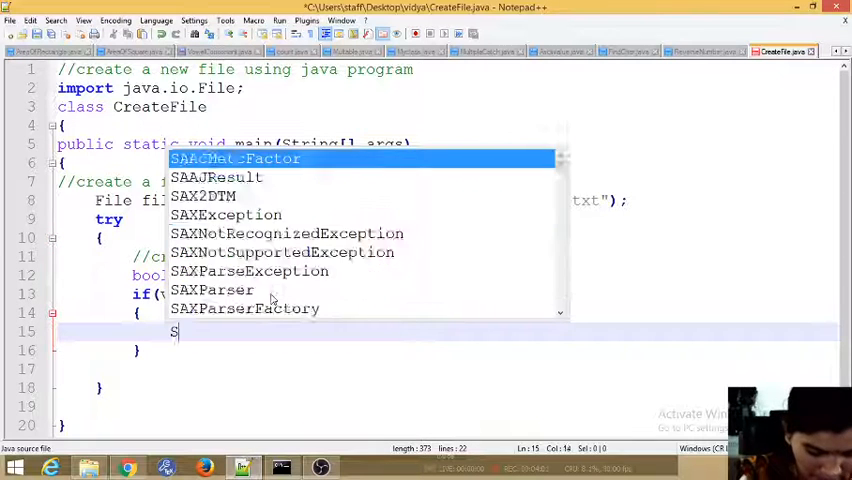
text(ystem.ou)
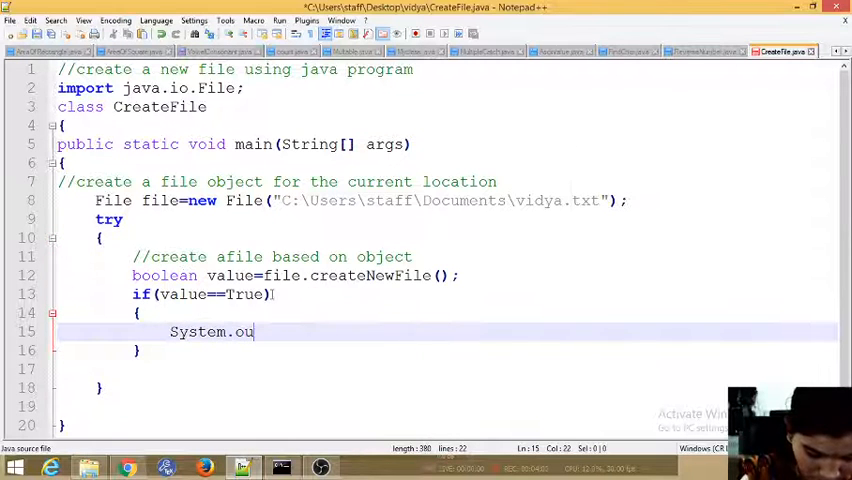
text(t.print)
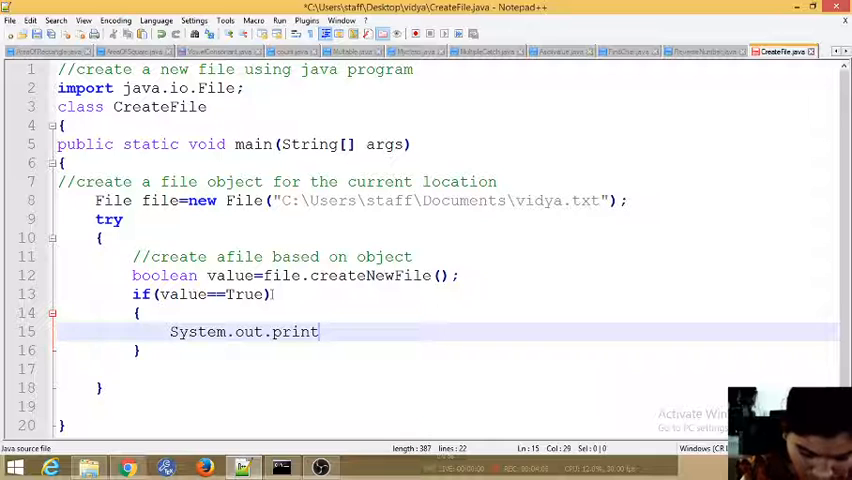
text(("")
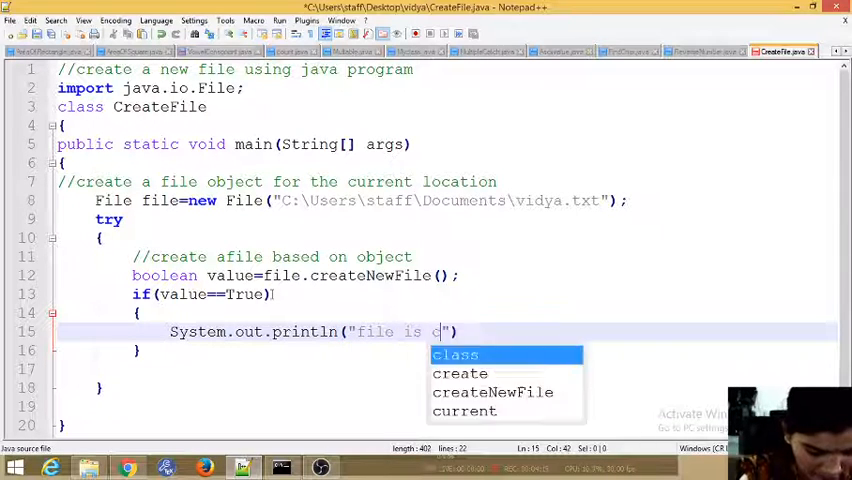
text(reated)
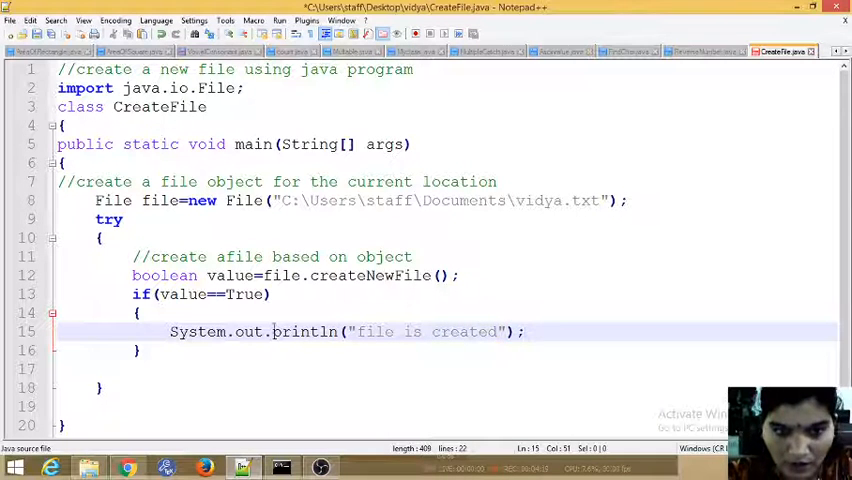
Step: Add an else branch with the println line pasted for "file is not created" and close the try block
text(e)
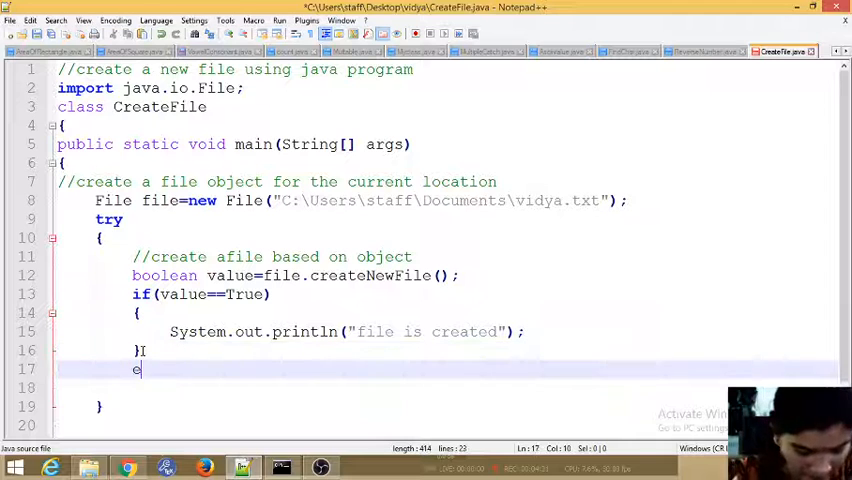
text(lse)
text({)
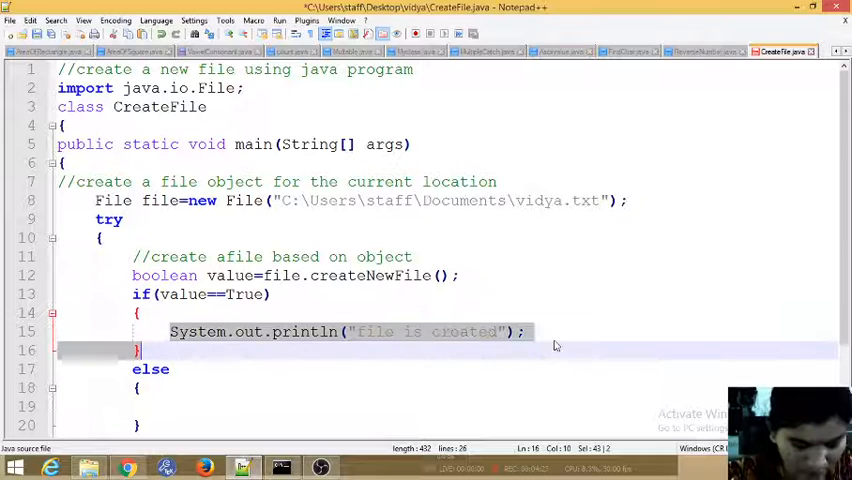
text(System.out.println("file is created");)
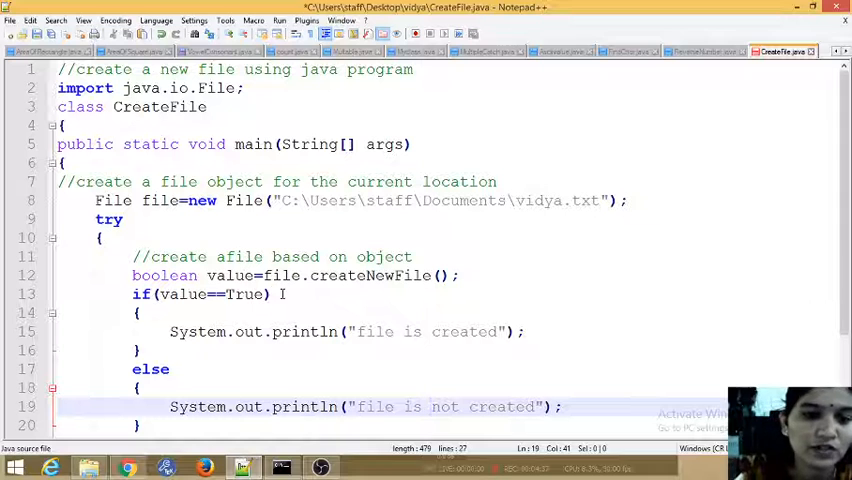
double_click(230, 276)
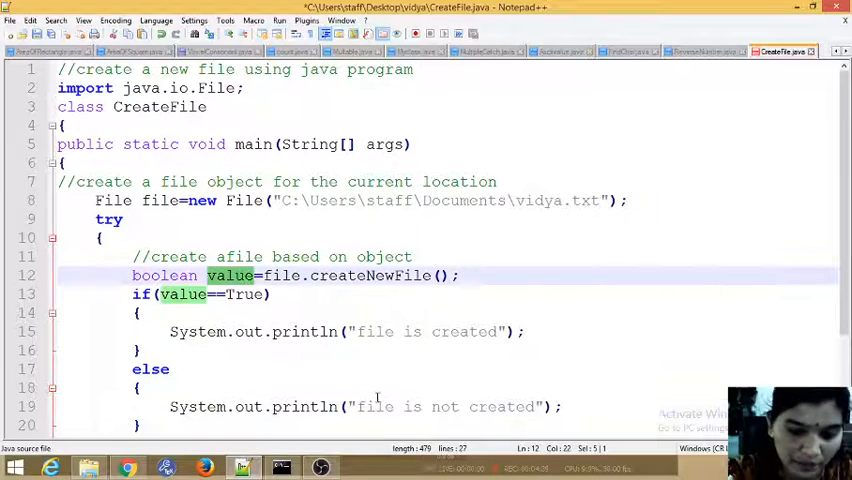
scroll(down, 3)
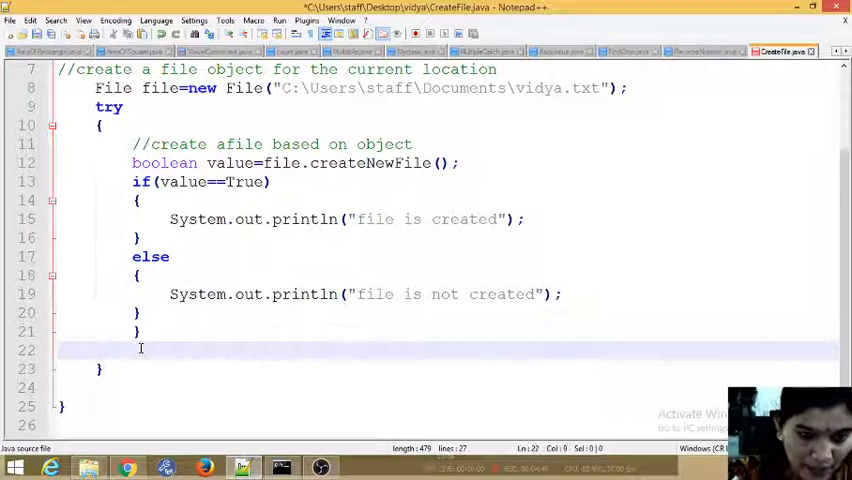
Step: Add a catch(Exception e) block after the try with a blank line inside its braces
text(catch)
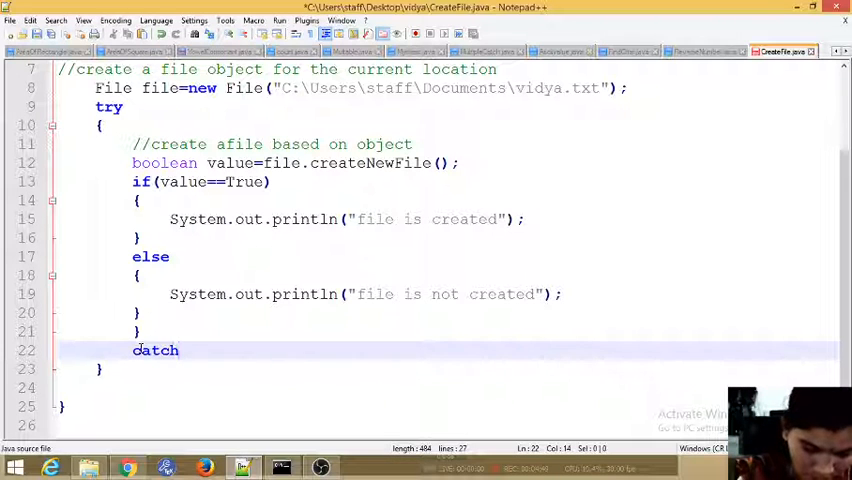
text(())
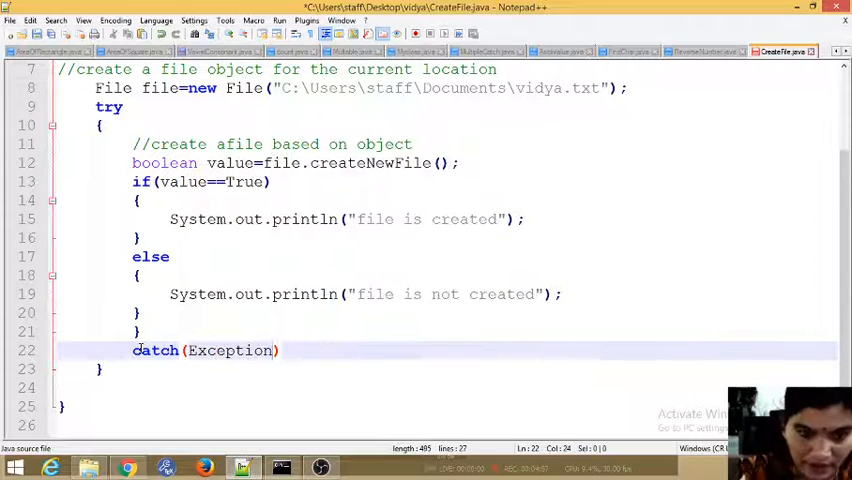
text(re)
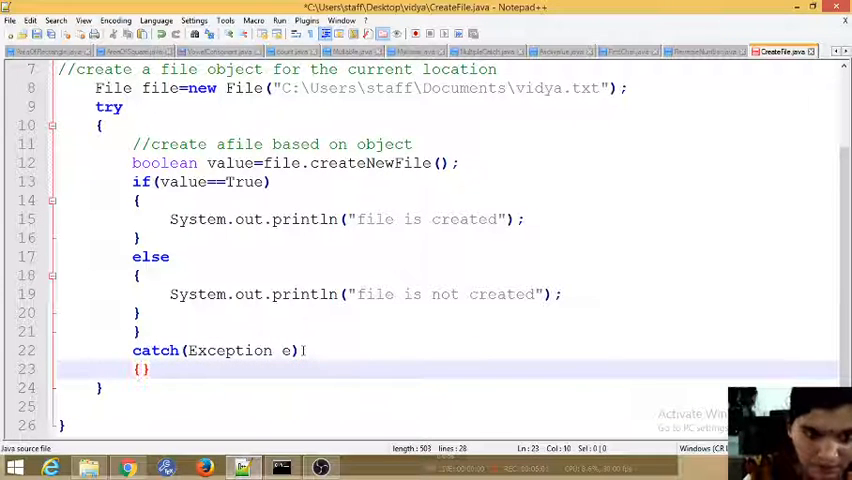
key(Enter)
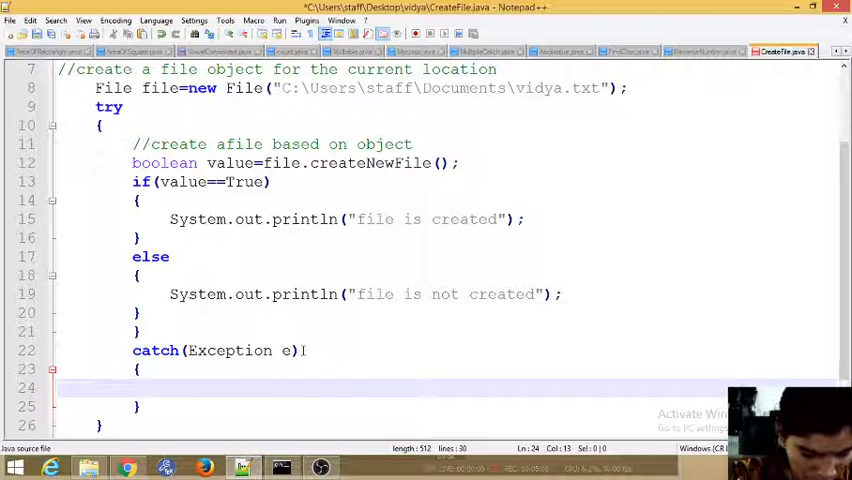
Step: Write e.getStackTrace(); inside the catch block, correcting the mistyped method name
text(e.)
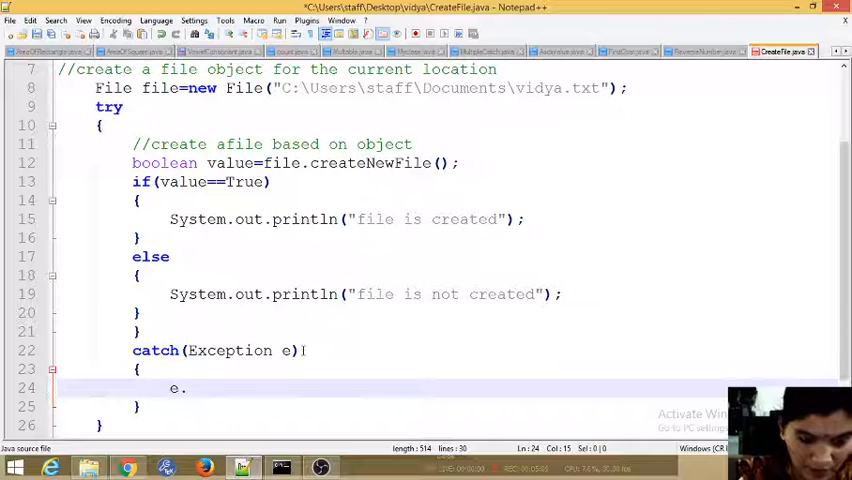
text(g)
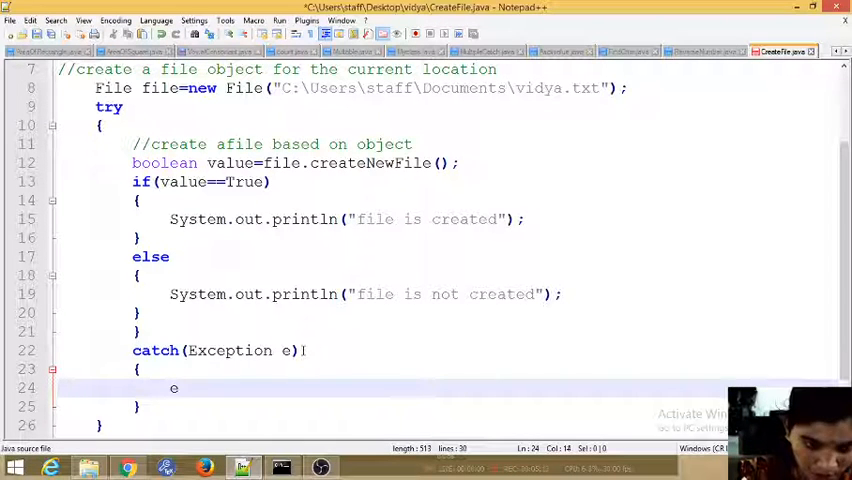
text(.ge)
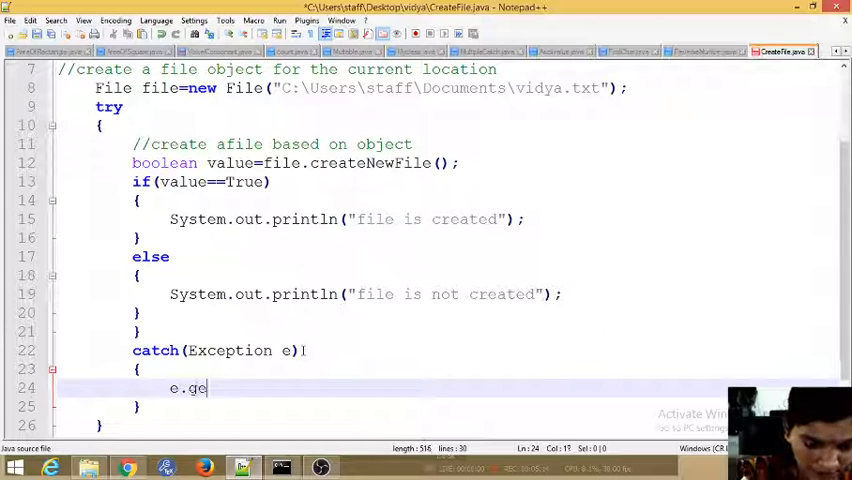
text(t)
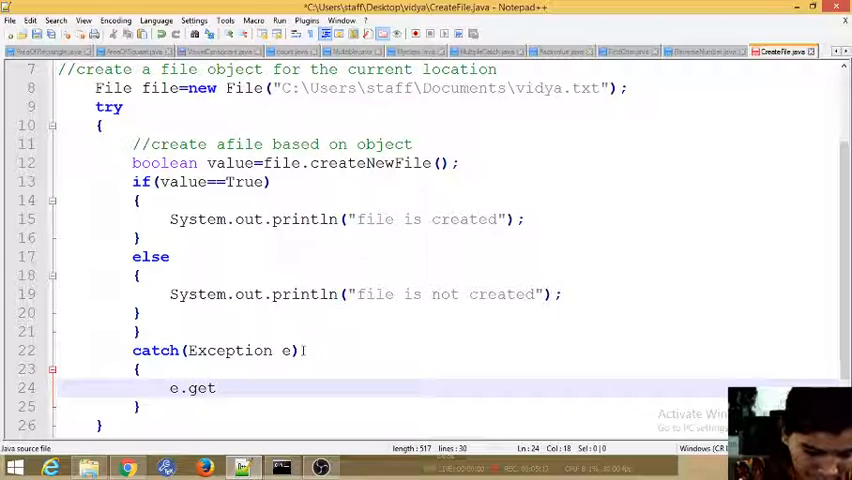
text(stack)
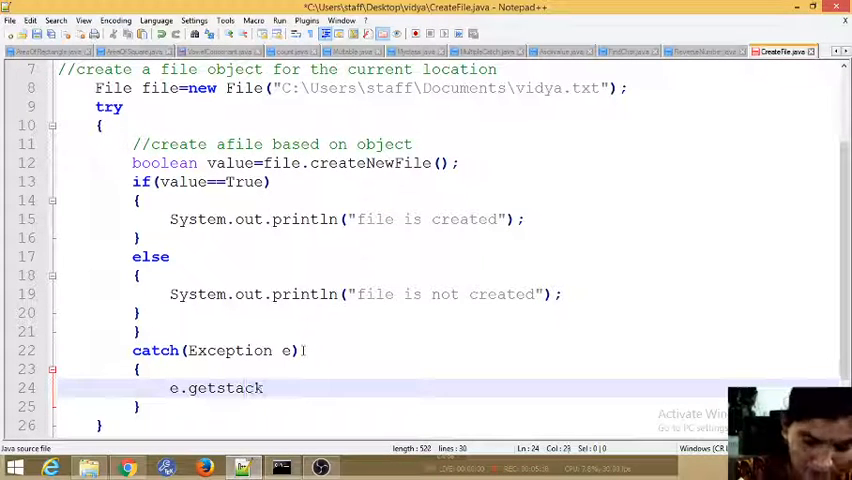
key(BackSpace)
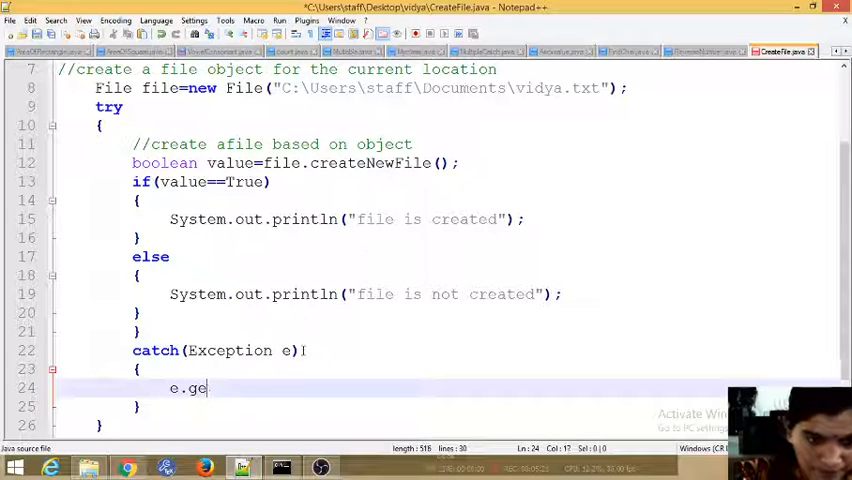
key(Backspace)
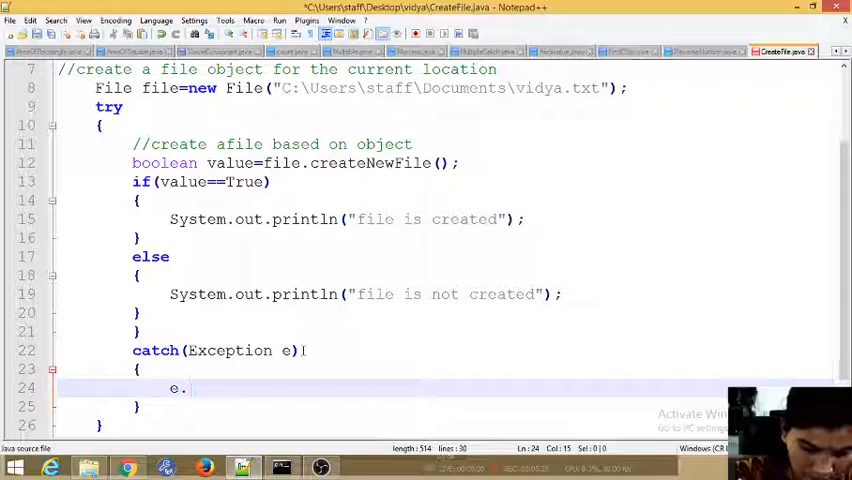
text(getS)
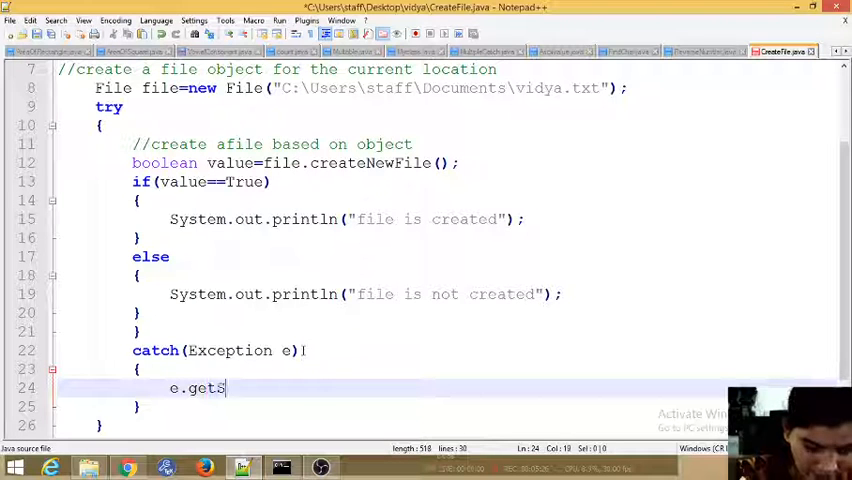
text(tack)
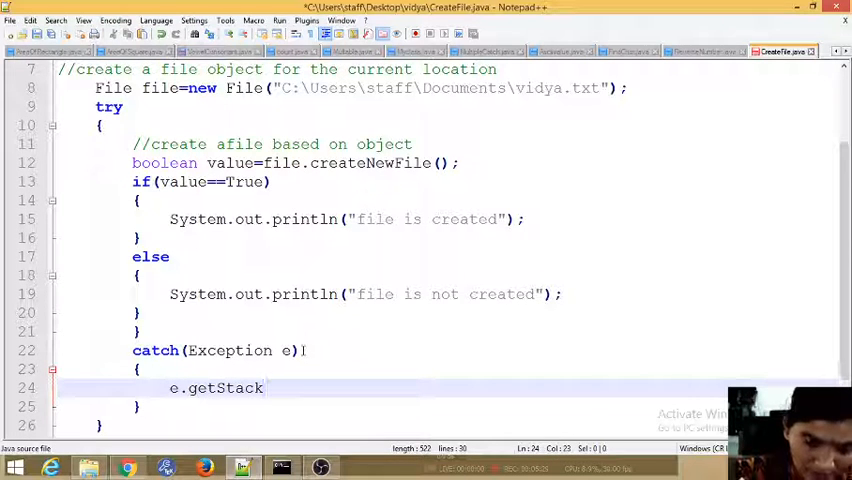
text(Trac)
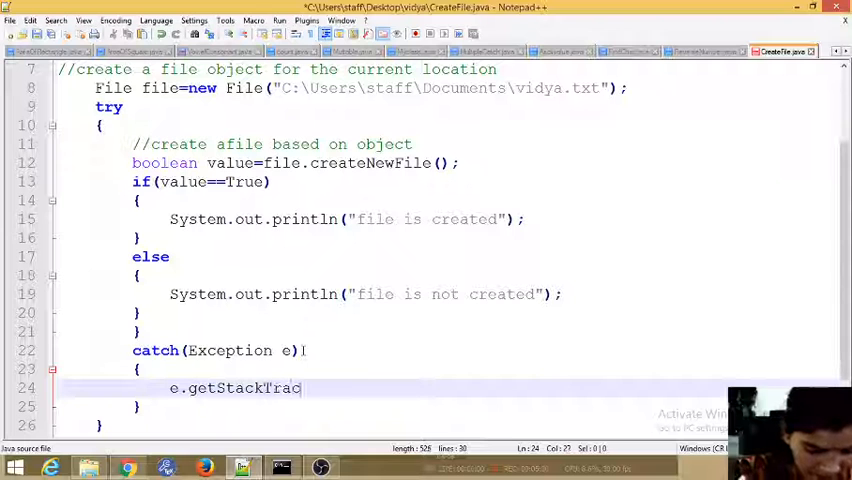
text(e())
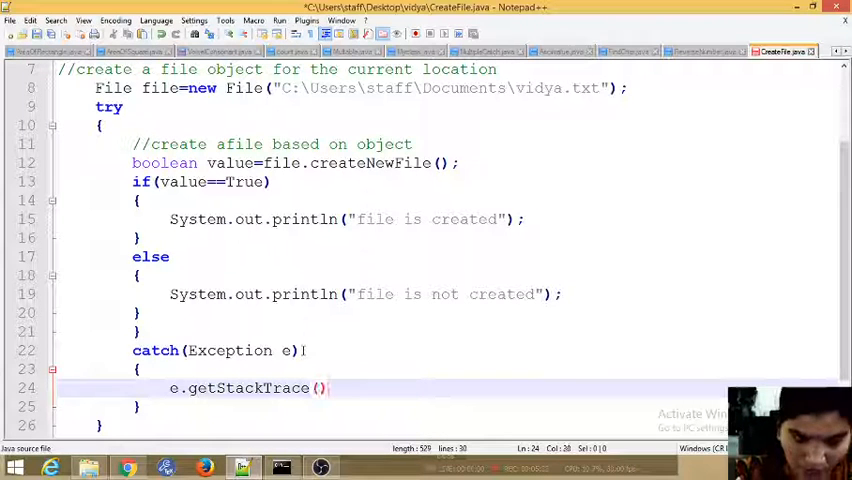
text(;)
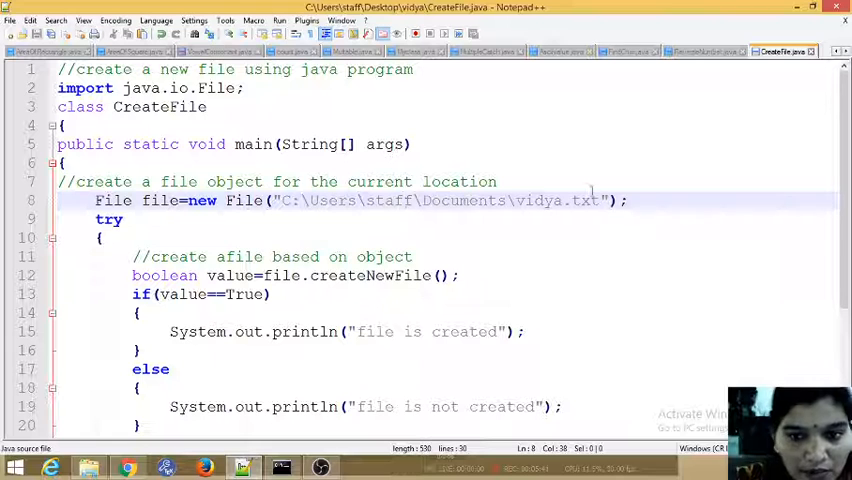
double_click(538, 200)
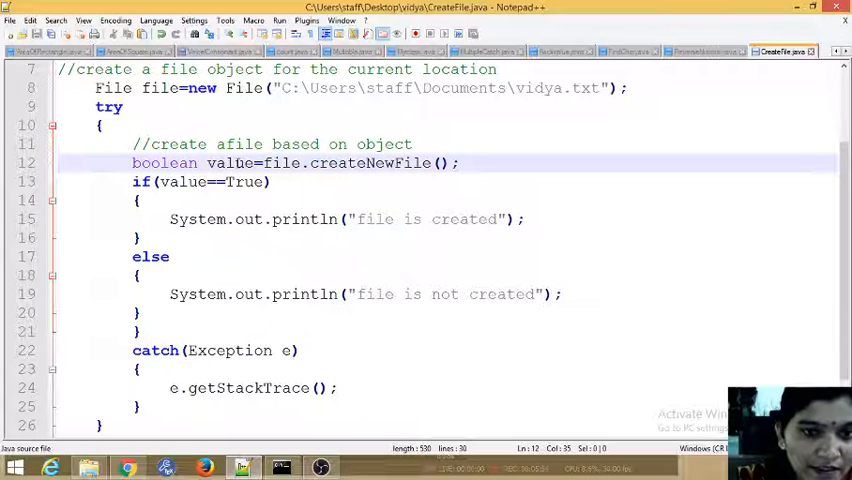
double_click(184, 182)
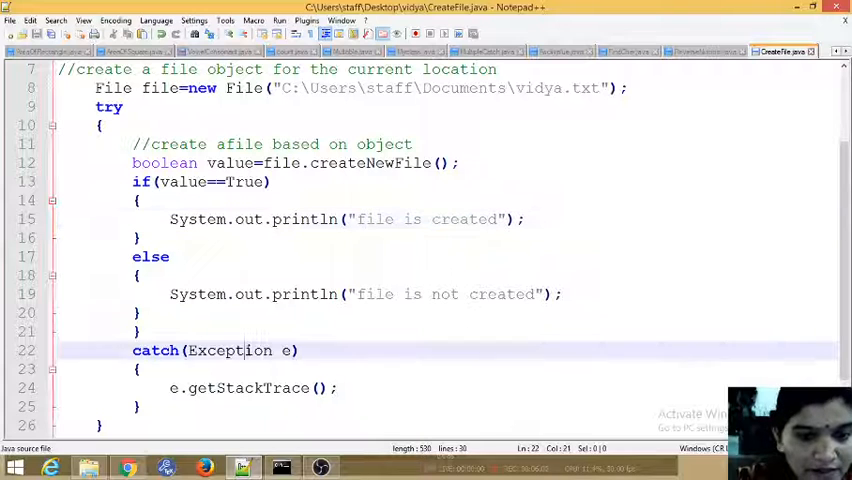
double_click(228, 350)
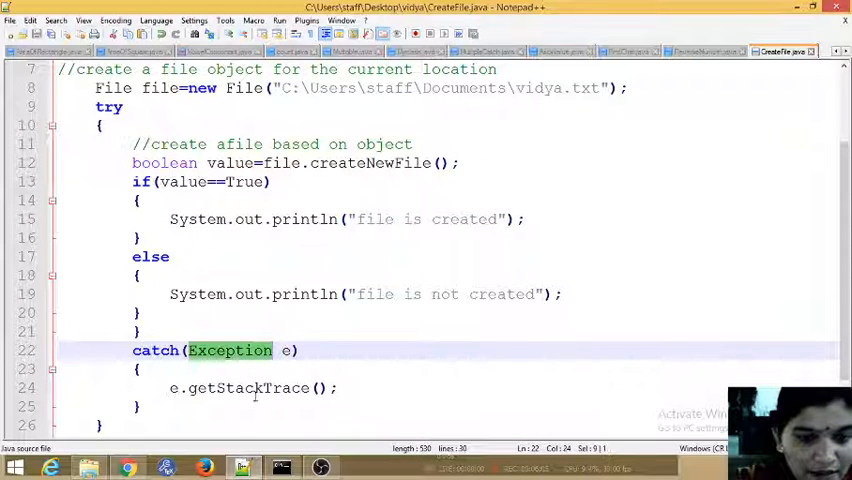
double_click(248, 388)
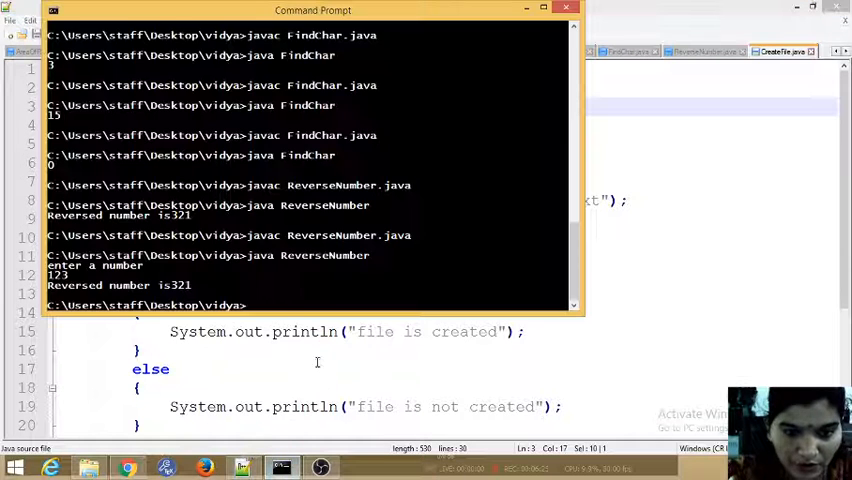
Step: Compile the program with javac CreateFile.java in Command Prompt
text(javac)
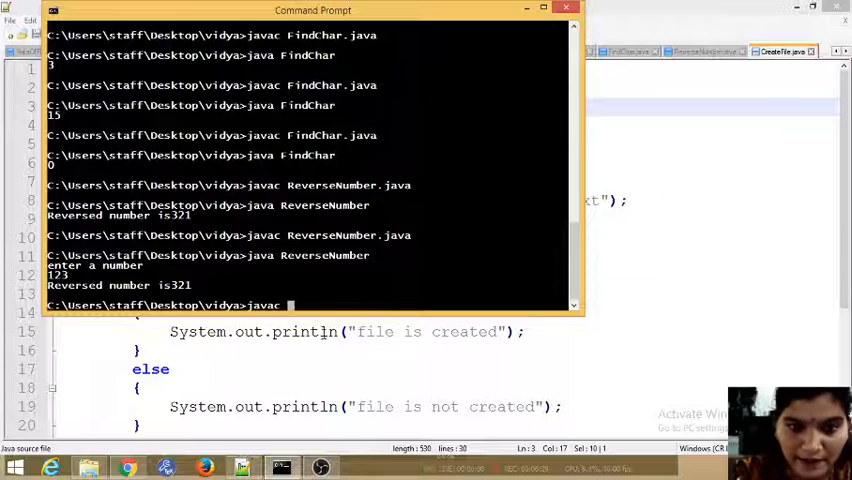
text(CreateFile)
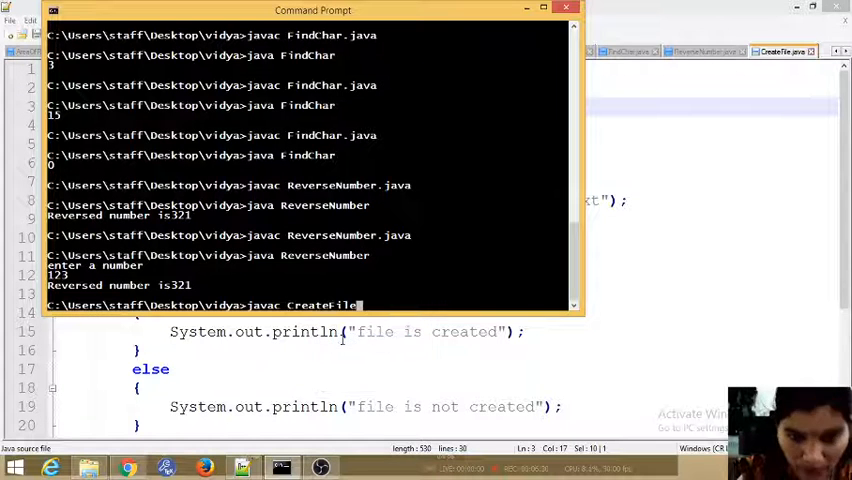
text(.java)
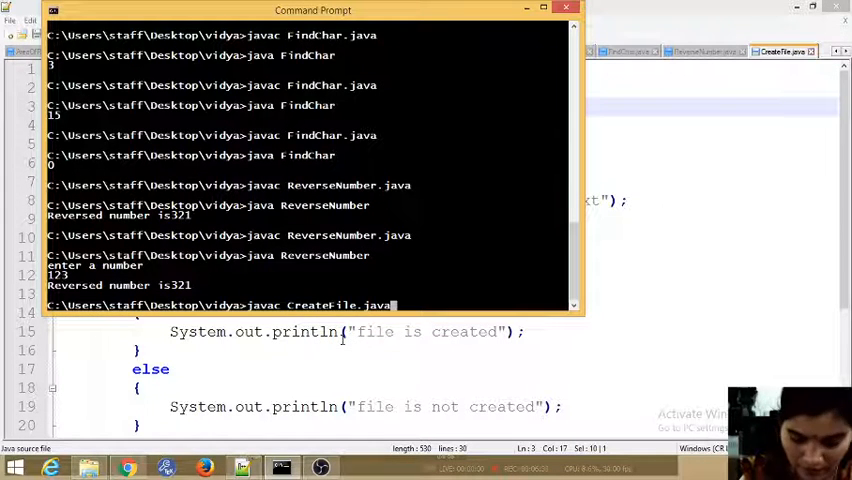
key(enter)
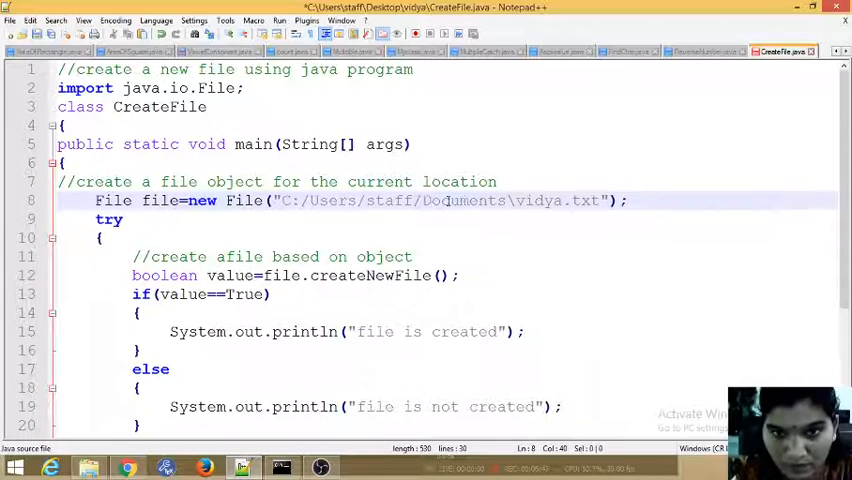
Step: Change the path to C:/Users/staff/Documents/vidya.txt using forward slashes
key(Backspace)
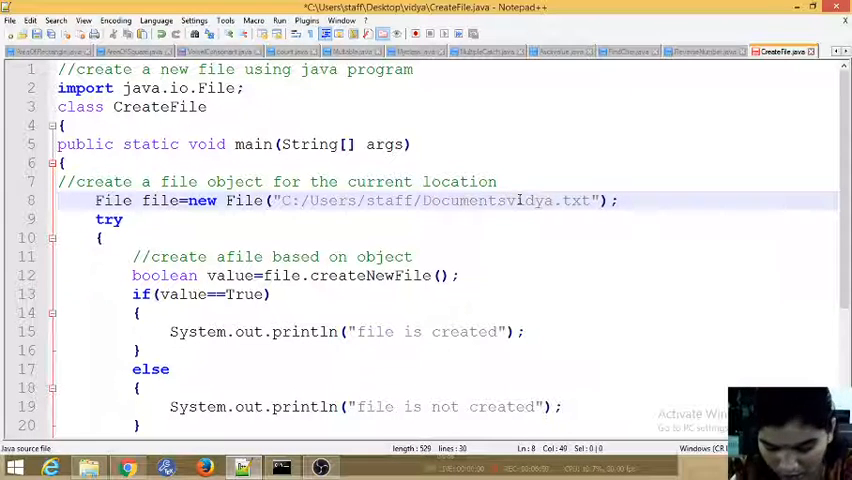
text(/)
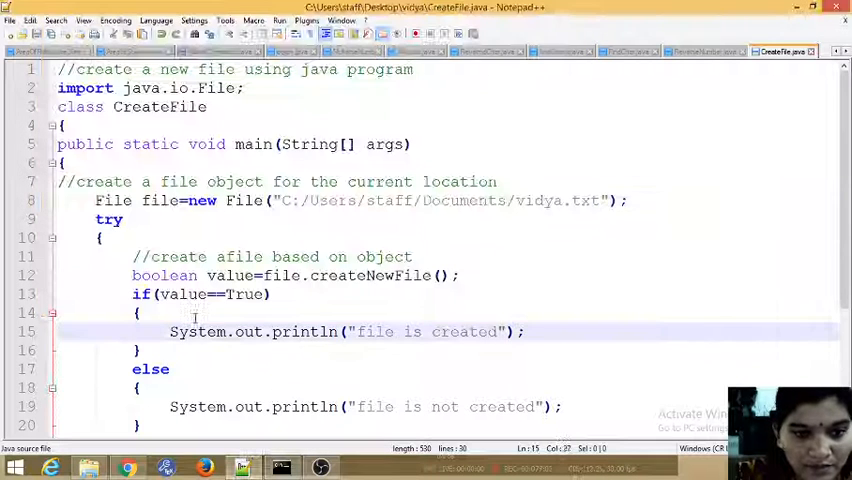
scroll(down, 3)
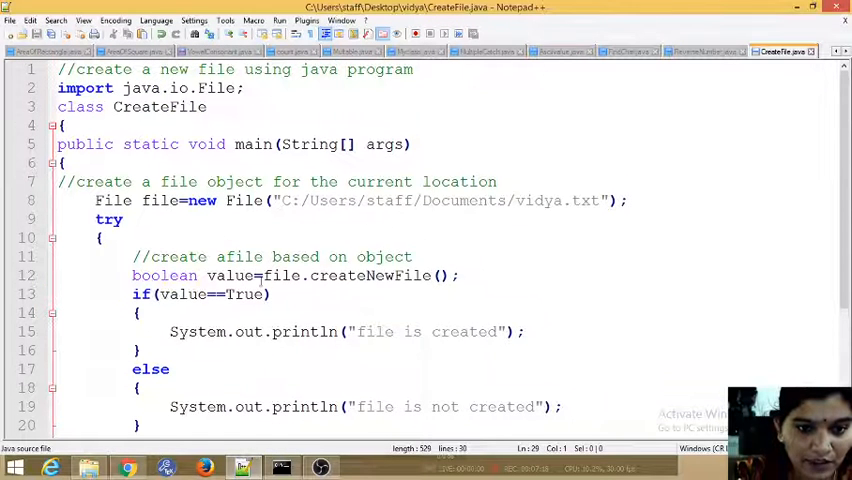
Step: Edit the if condition so it reads if(value) instead of comparing with True
click(244, 294)
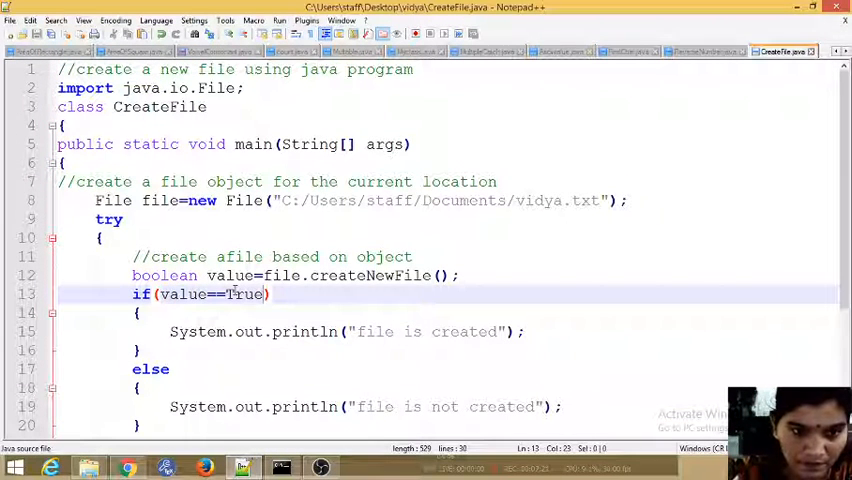
text(true)
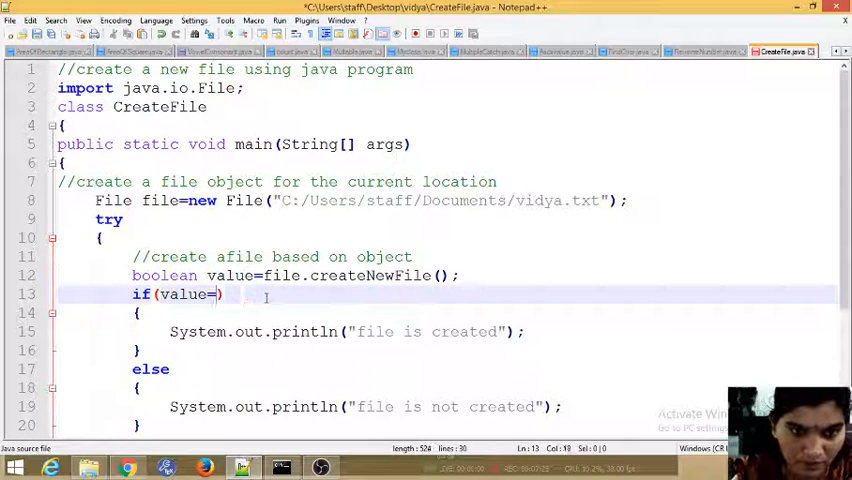
key(Backspace)
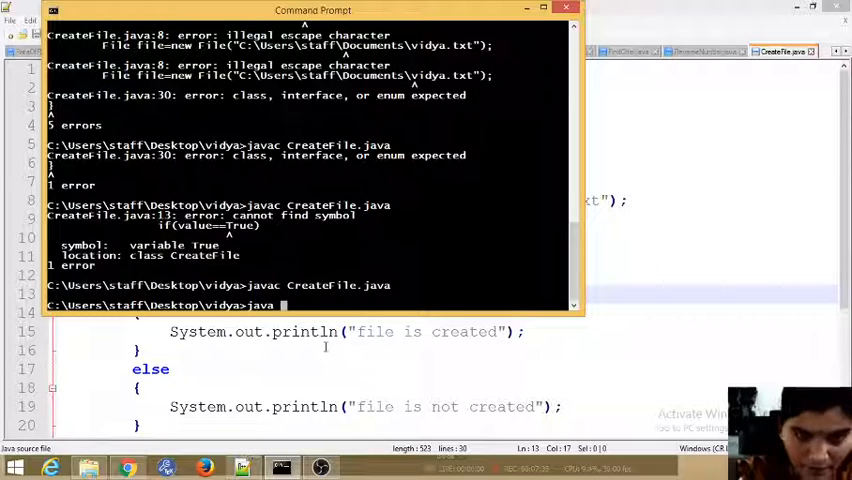
Step: Paste and rerun javac CreateFile.java from the console's right-click menu
right_click(284, 304)
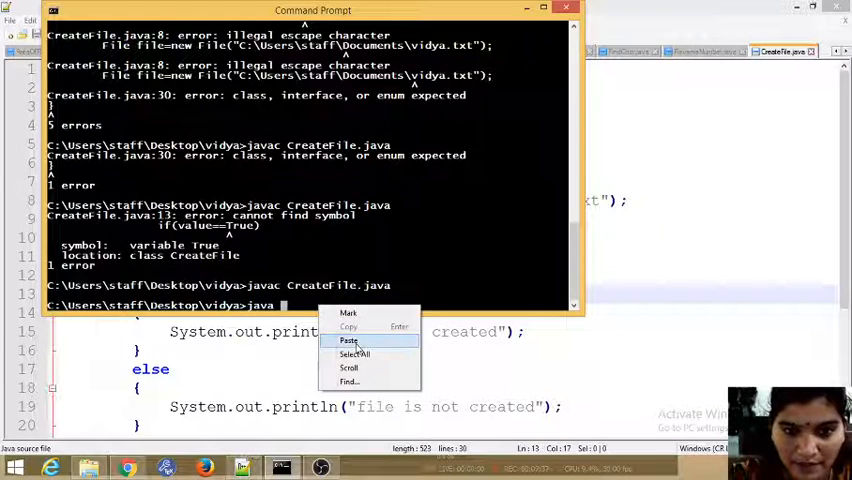
click(348, 340)
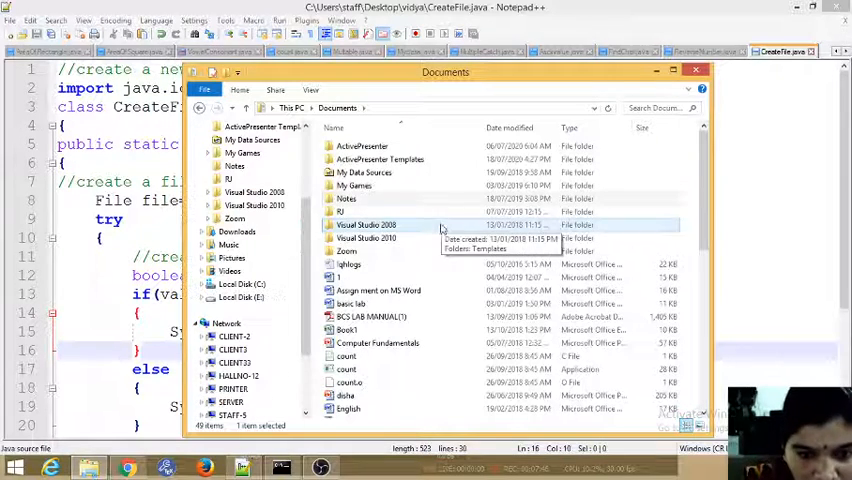
Step: Scroll the Documents folder and select the vidya text document
scroll(down, 3)
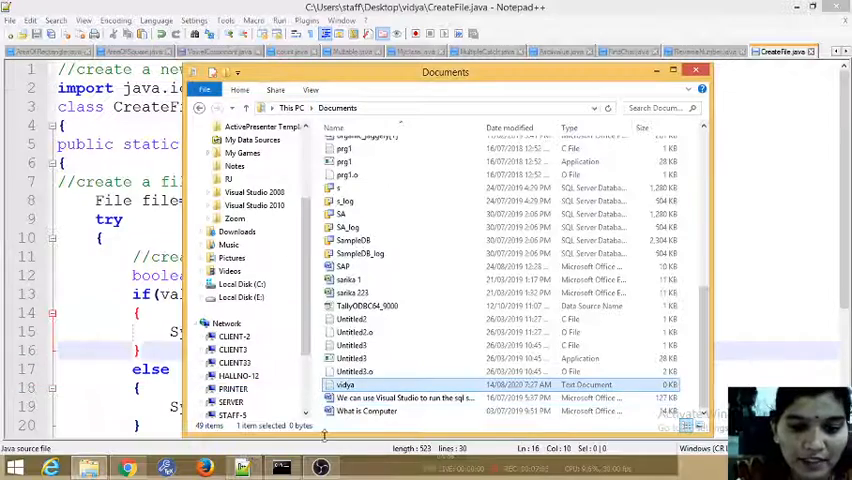
click(284, 468)
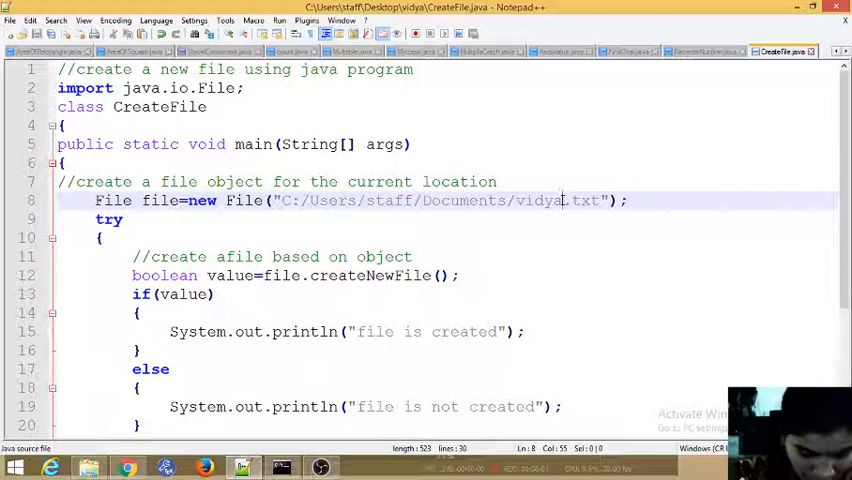
Step: Replace vidya with klebca123 so the path ends in klebca123.txt
key(BackSpace)
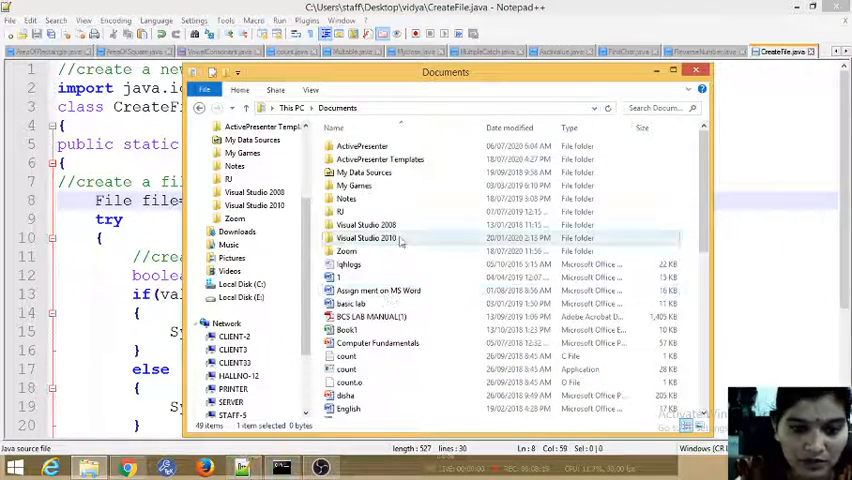
scroll(down, 3)
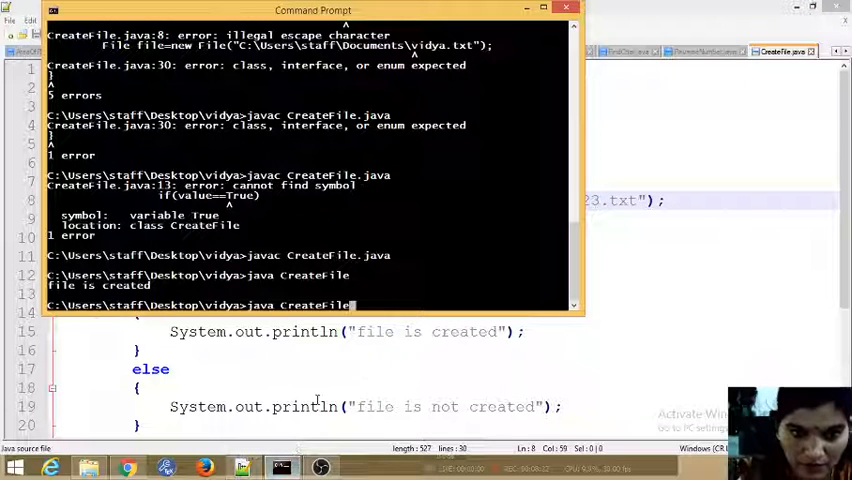
Step: Run java CreateFile so it prints 'file is created'
key(enter)
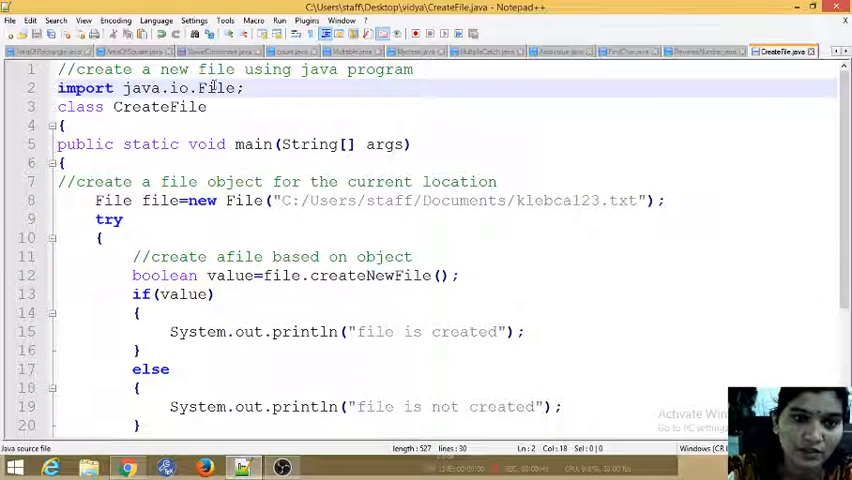
double_click(178, 88)
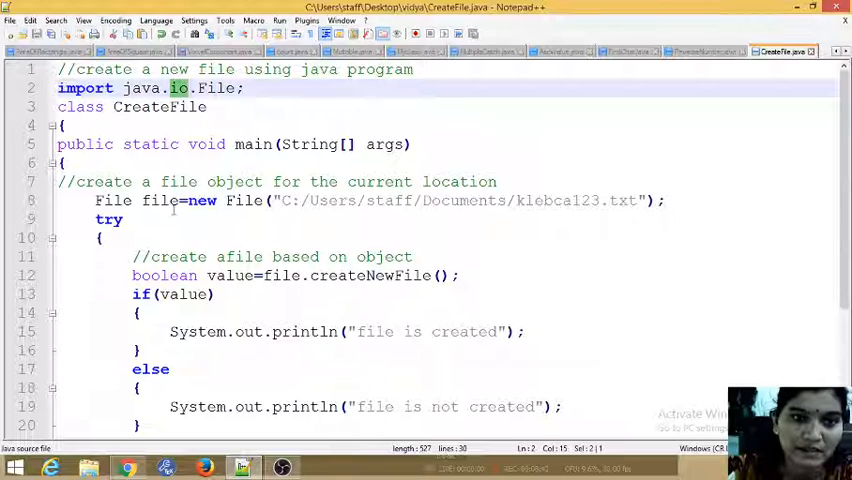
double_click(158, 200)
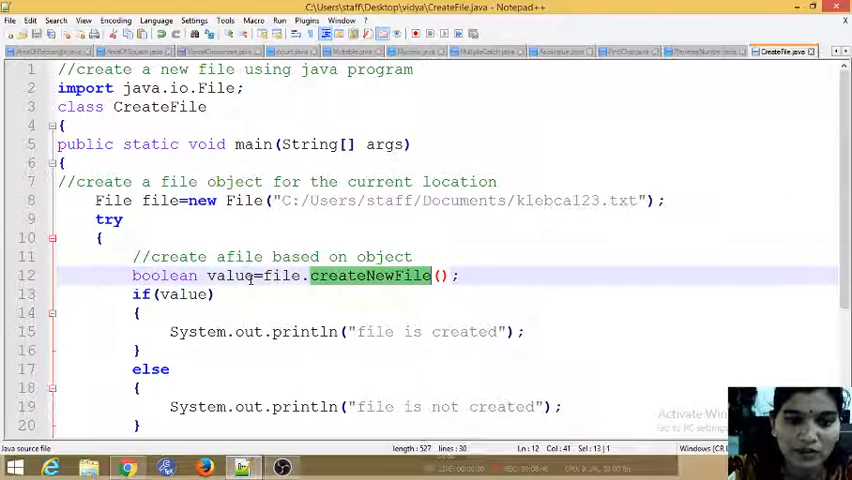
scroll(down, 3)
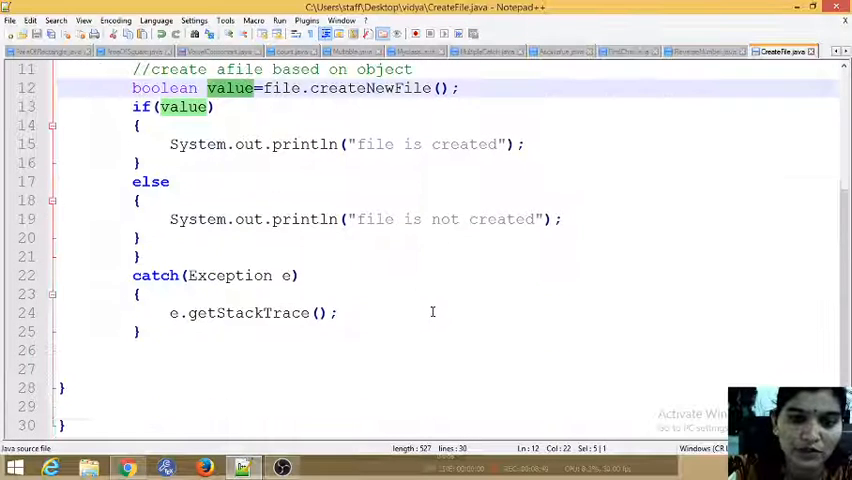